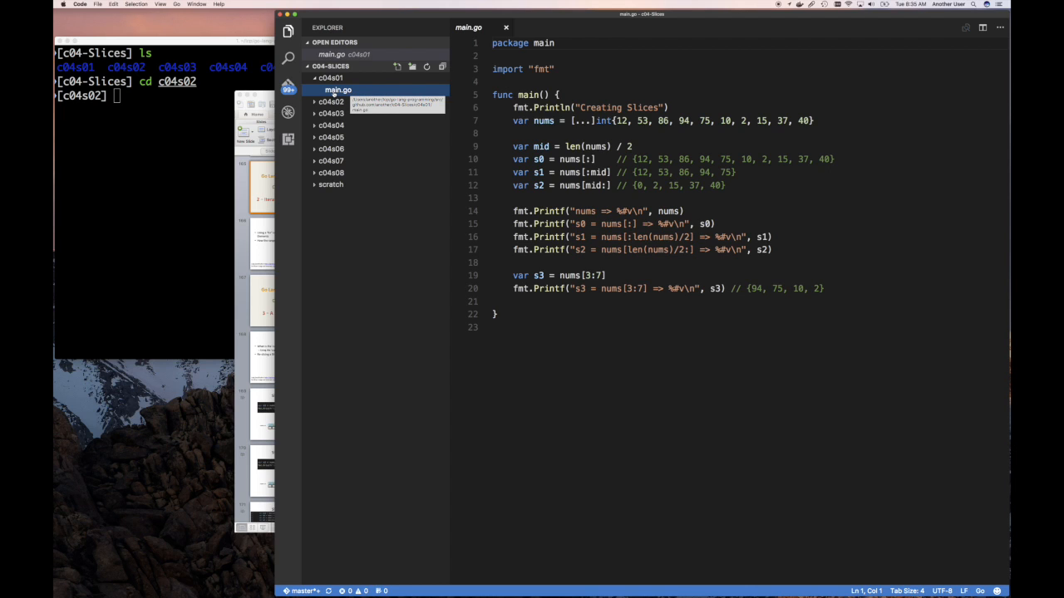
pyautogui.moveTo(338, 90)
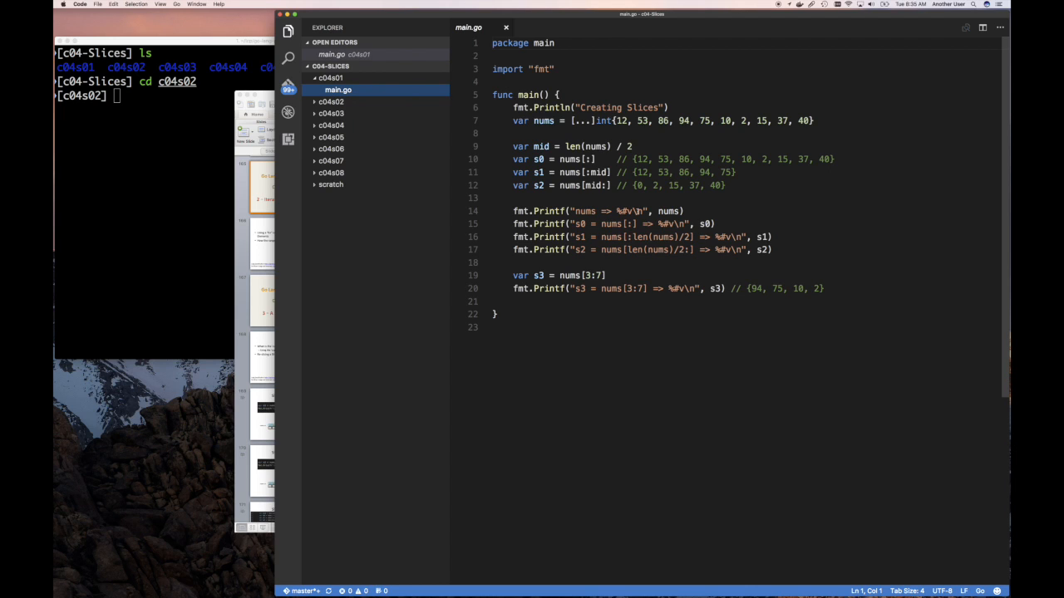
pyautogui.moveTo(588, 186)
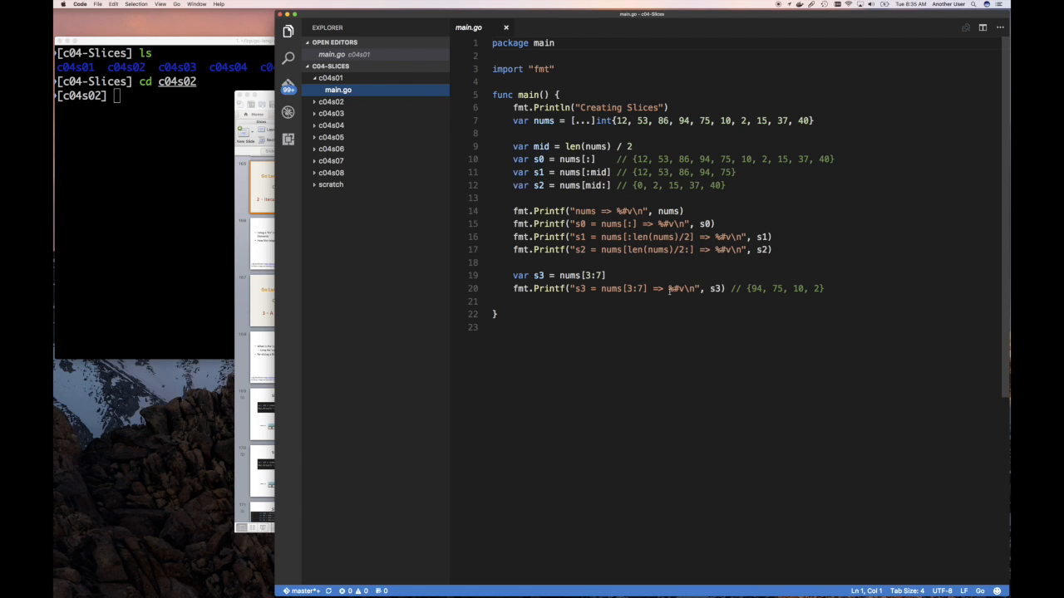
# - Expand the c04s02 folder and open its main.go in the editor
pyautogui.click(331, 101)
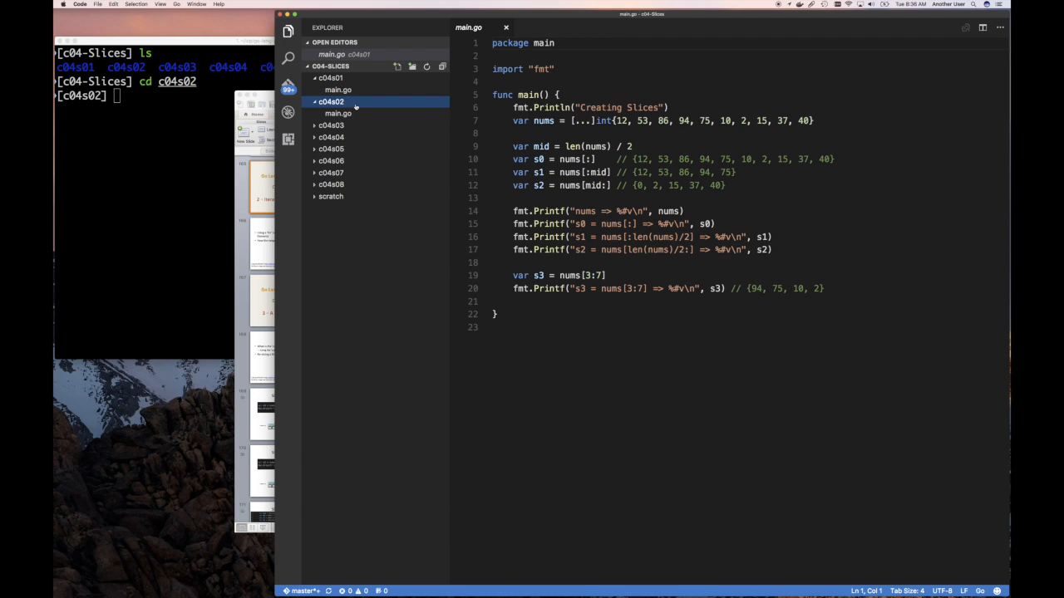
pyautogui.click(337, 113)
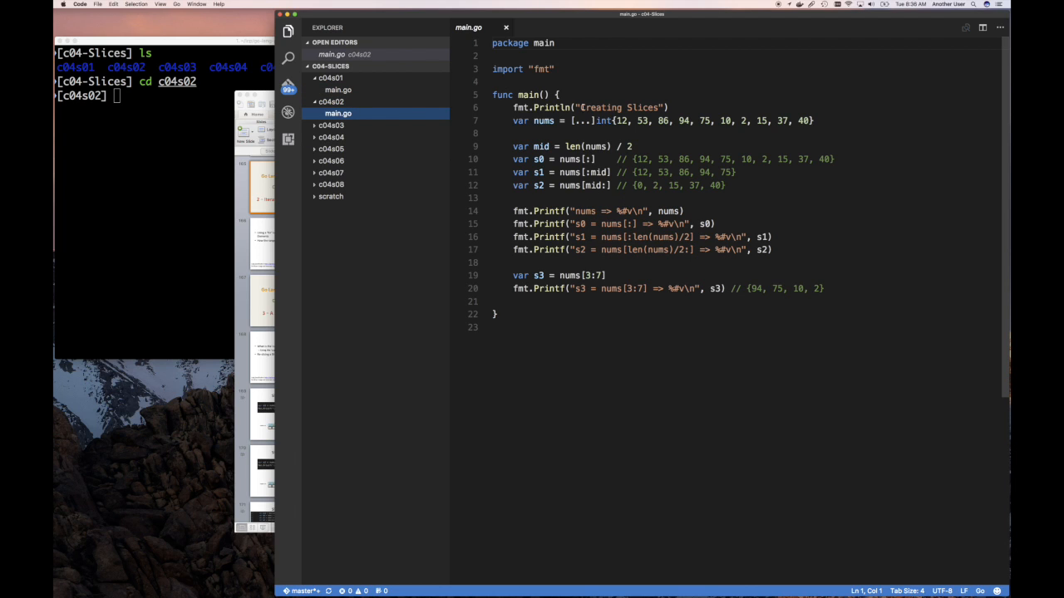
# - Change the heading to "Iteration Using 'for' and range()" and delete the old slicing code
pyautogui.doubleClick(616, 107)
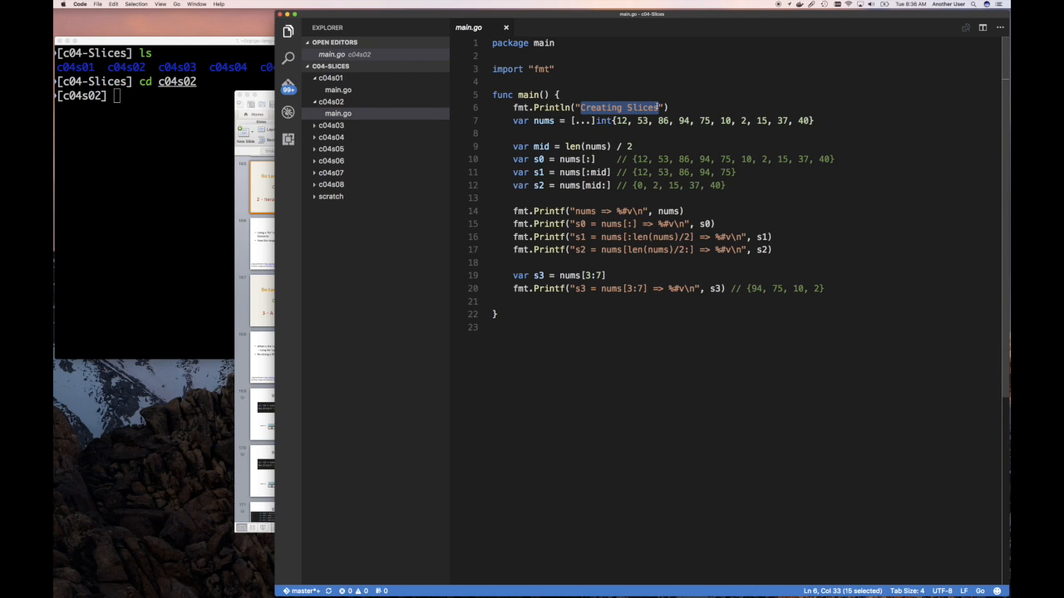
pyautogui.write('Iteration')
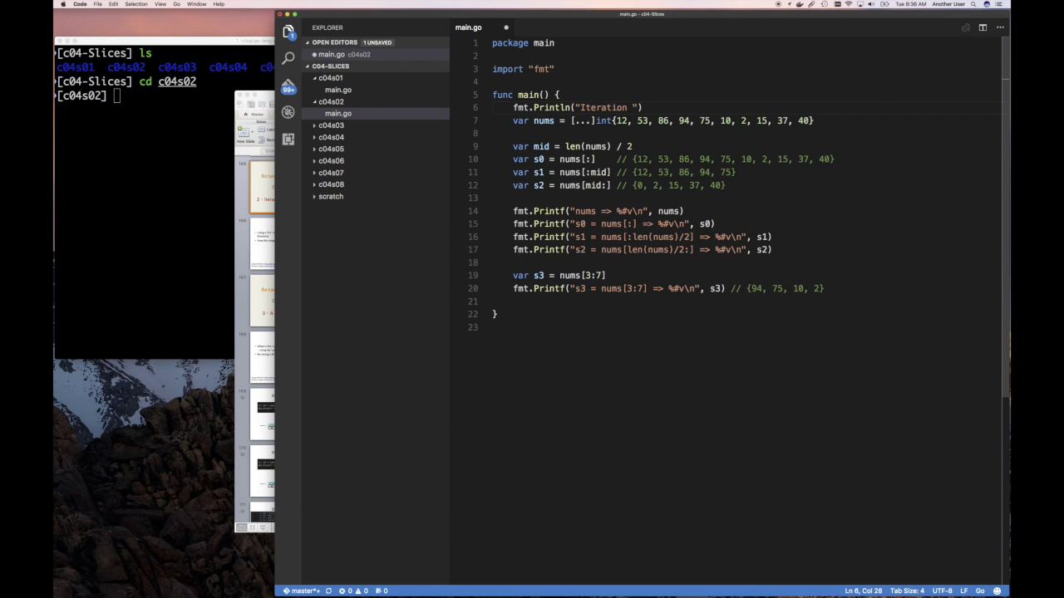
pyautogui.write('Using')
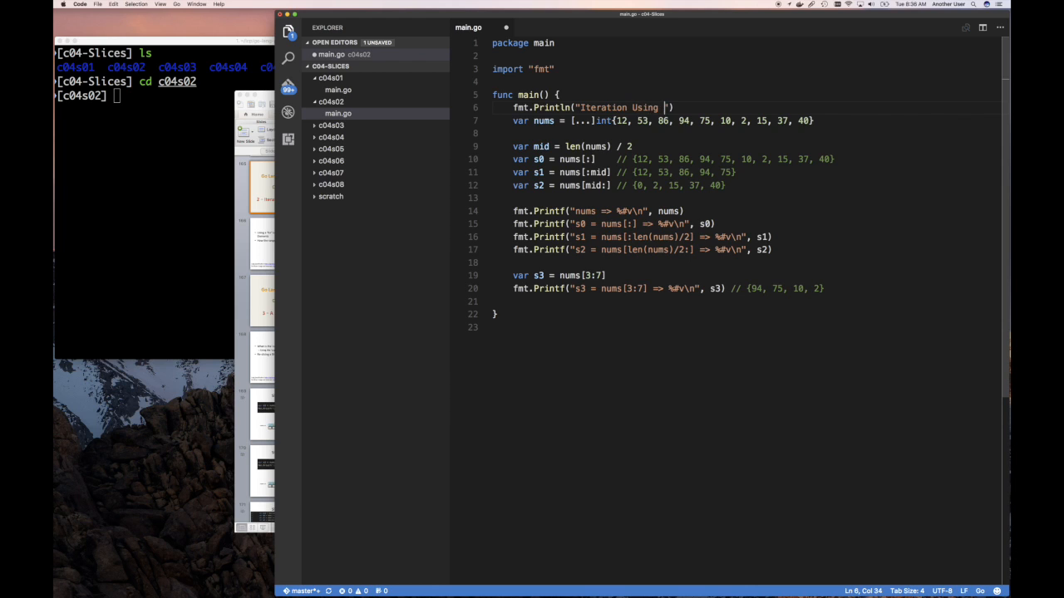
pyautogui.write("'for' and")
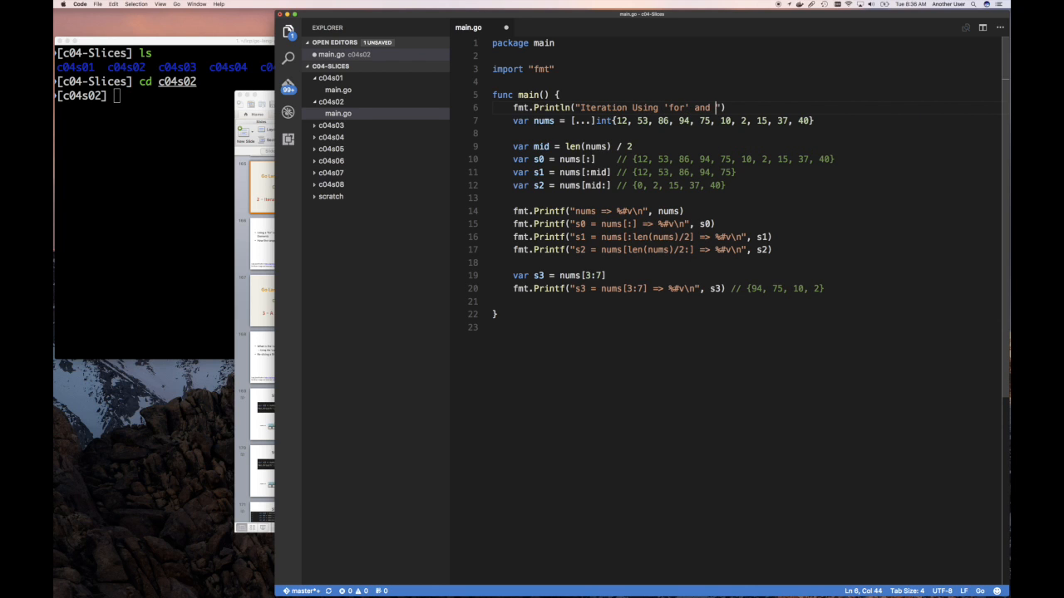
pyautogui.write('range()')
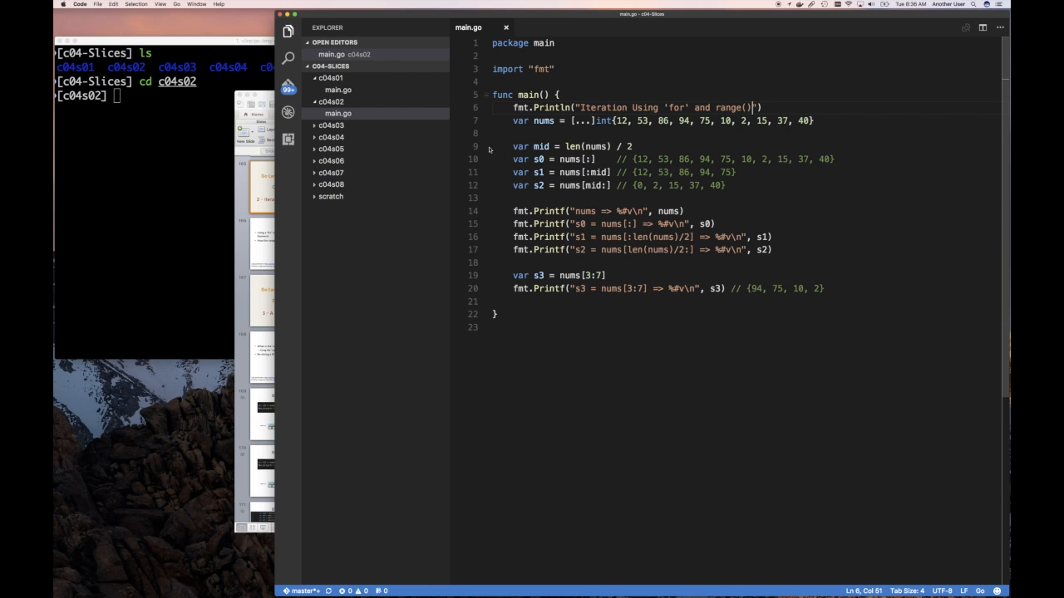
pyautogui.moveTo(514, 146); pyautogui.dragTo(492, 197)
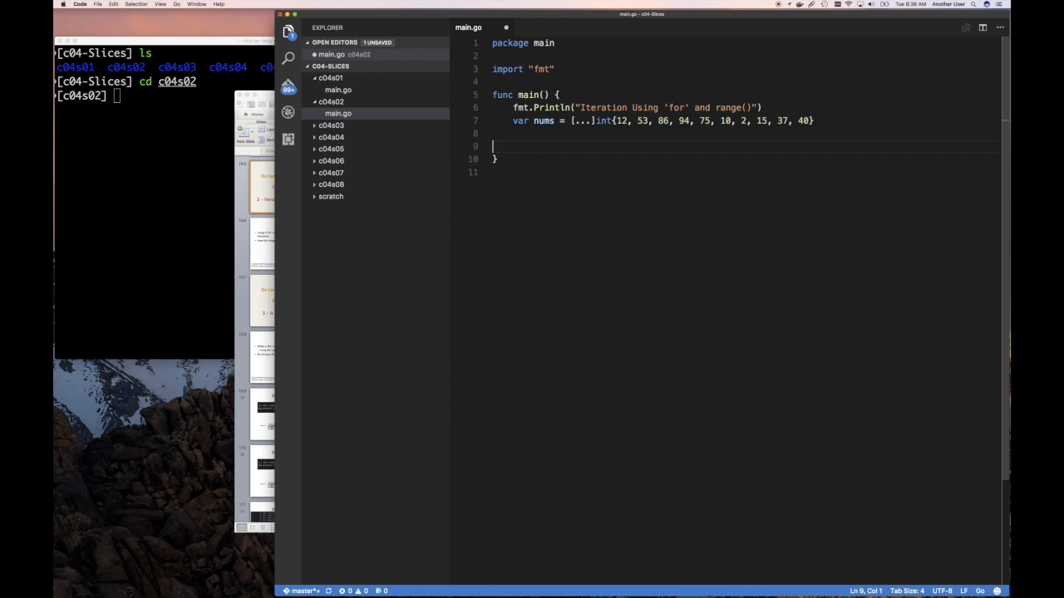
# - Write an if condtion { } block, then change its keyword to while and finally for
pyautogui.write('for')
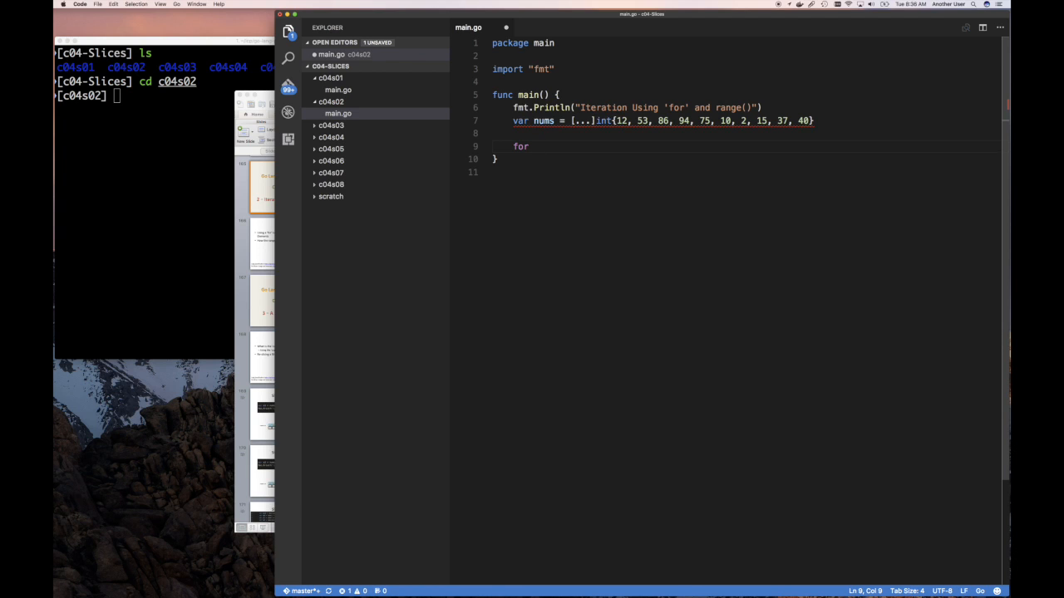
pyautogui.press('Backspace')
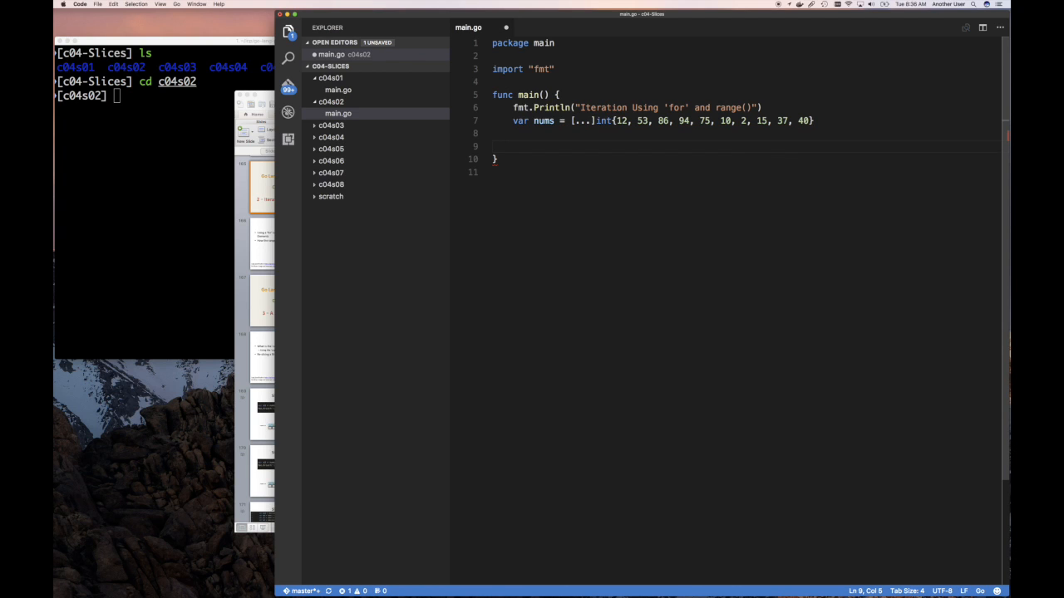
pyautogui.write('if')
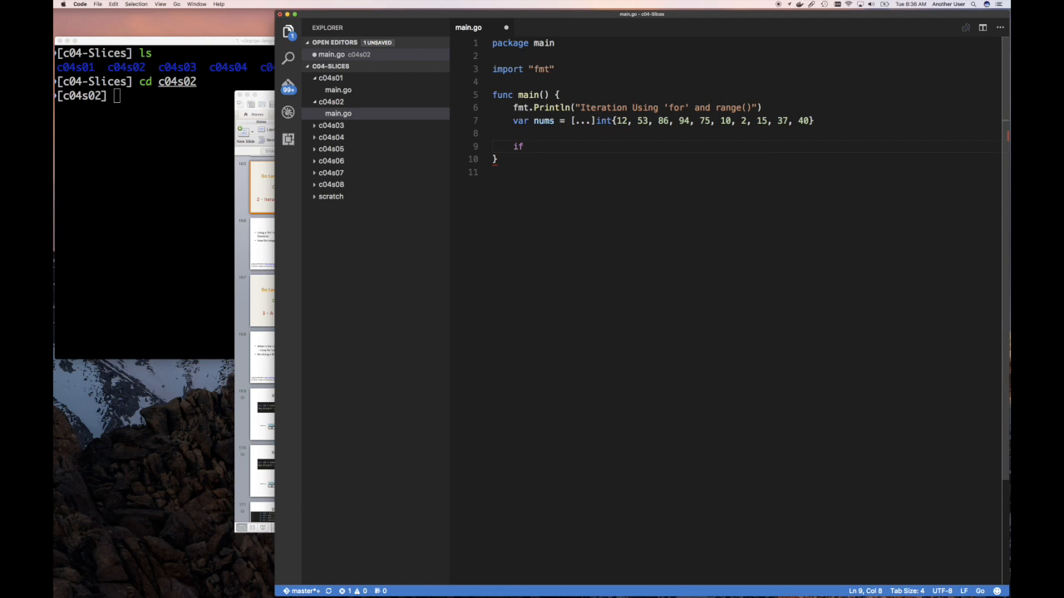
pyautogui.write('condtion')
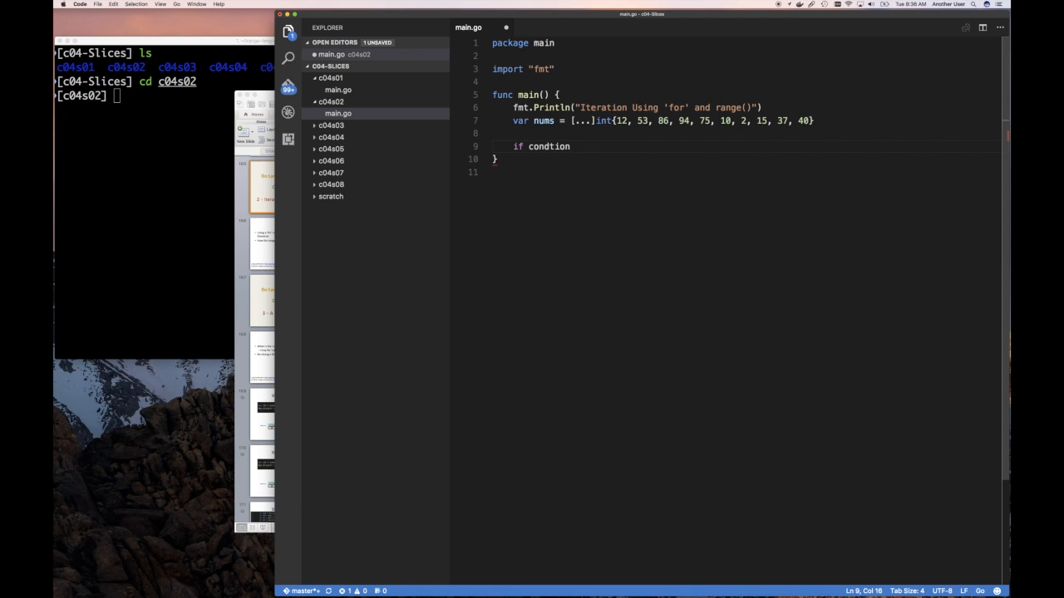
pyautogui.write('{')
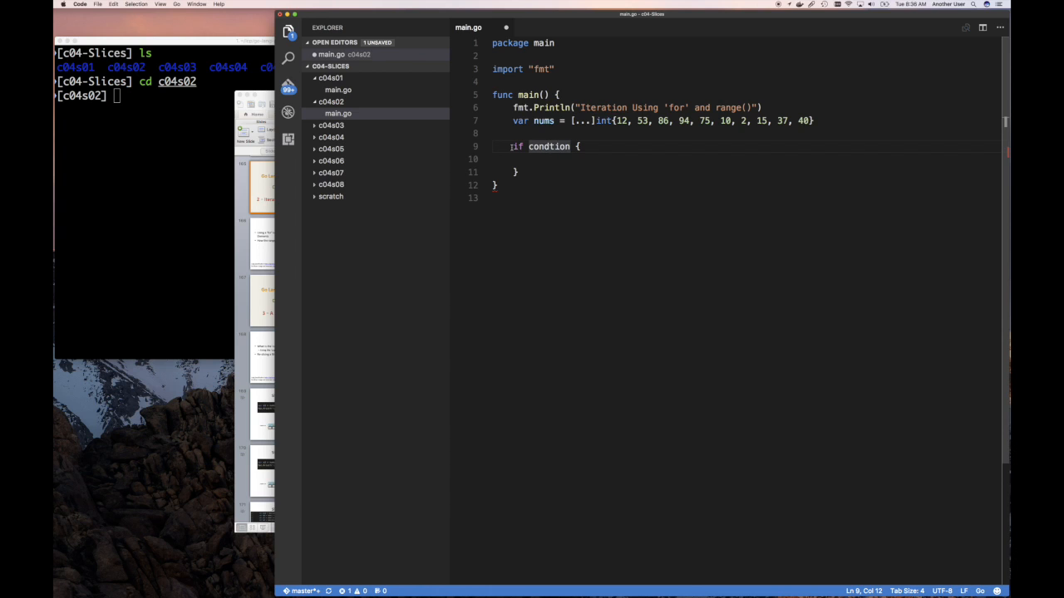
pyautogui.doubleClick(516, 147)
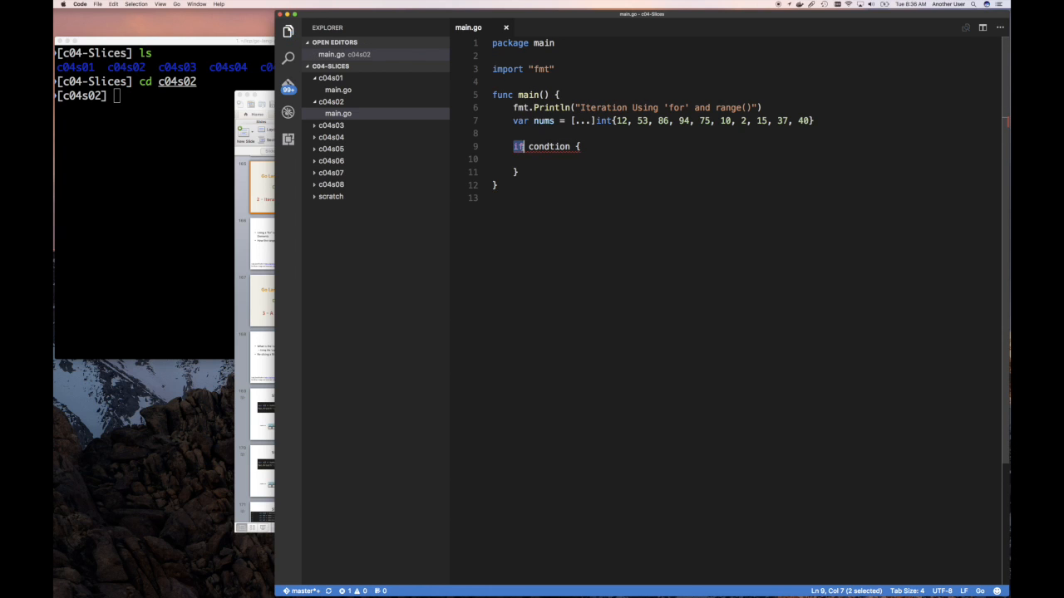
pyautogui.write('while')
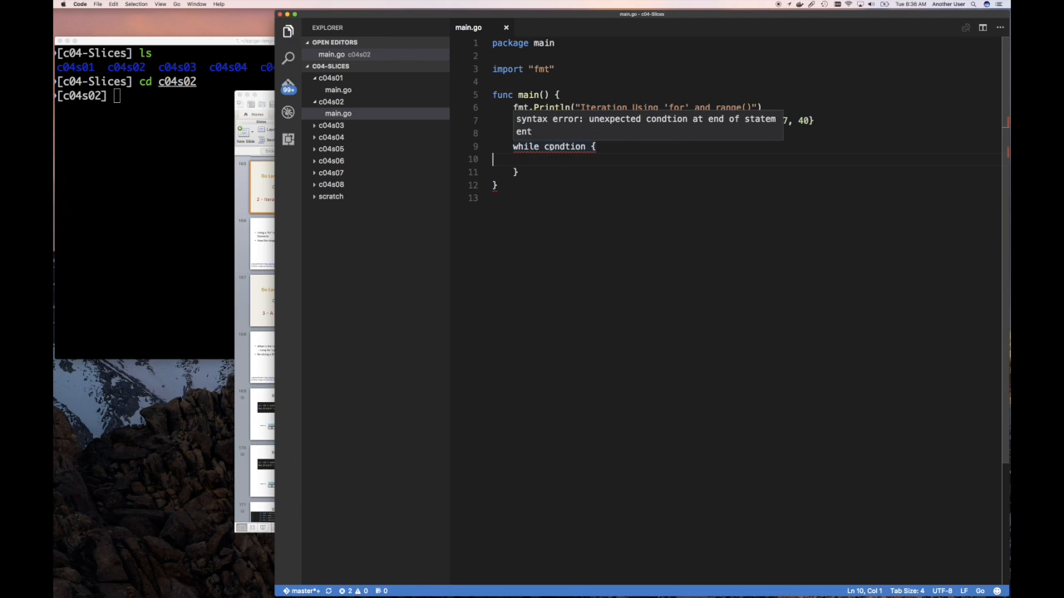
pyautogui.doubleClick(525, 147)
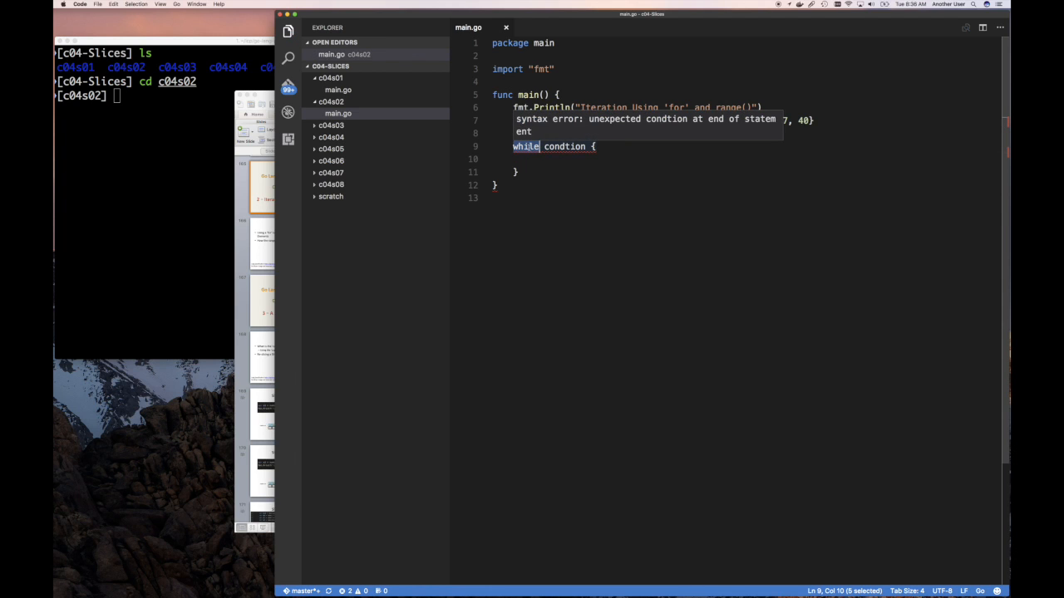
pyautogui.write('for')
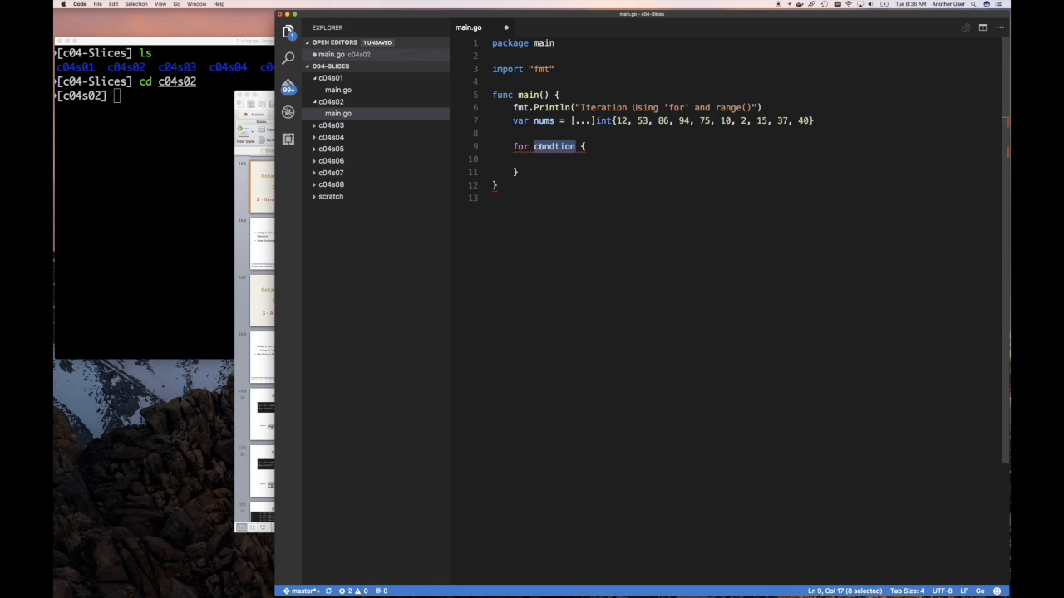
# - Complete the loop header as for i := 0; i < len(nums); i++ and enter its body
pyautogui.write('i :=')
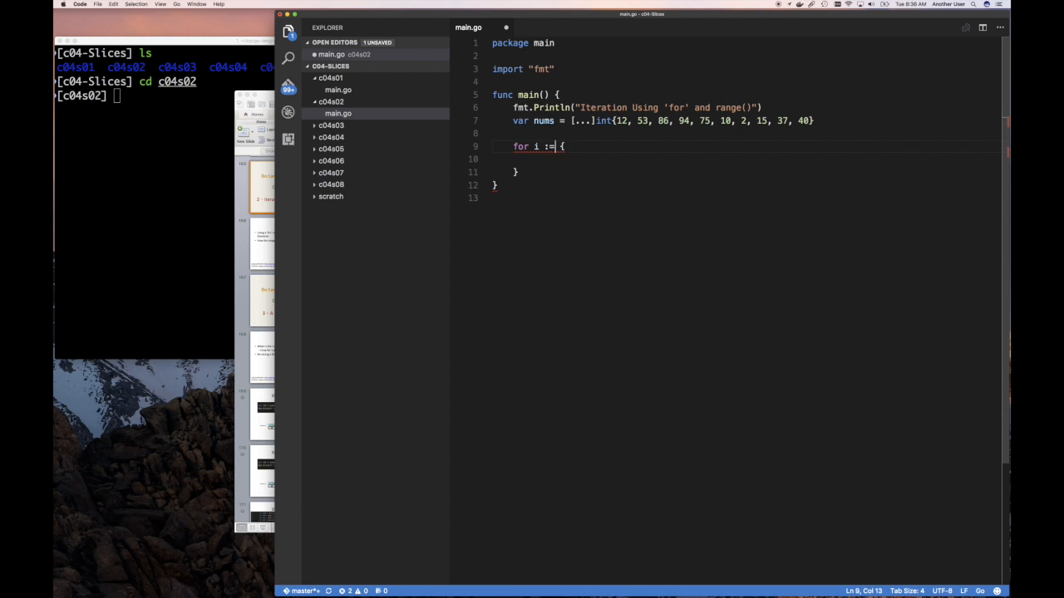
pyautogui.write('0;')
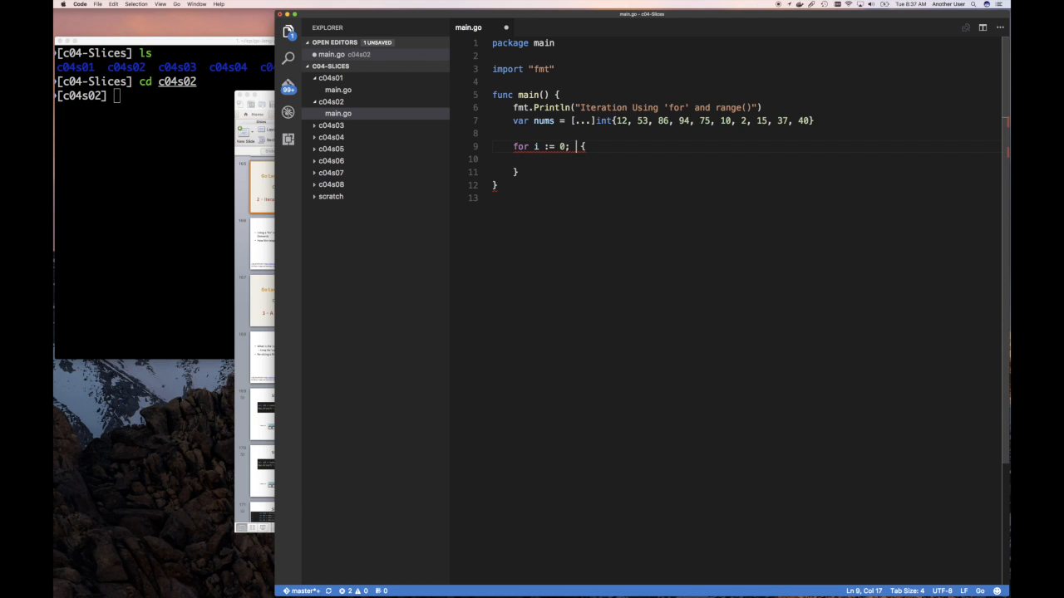
pyautogui.write('i <')
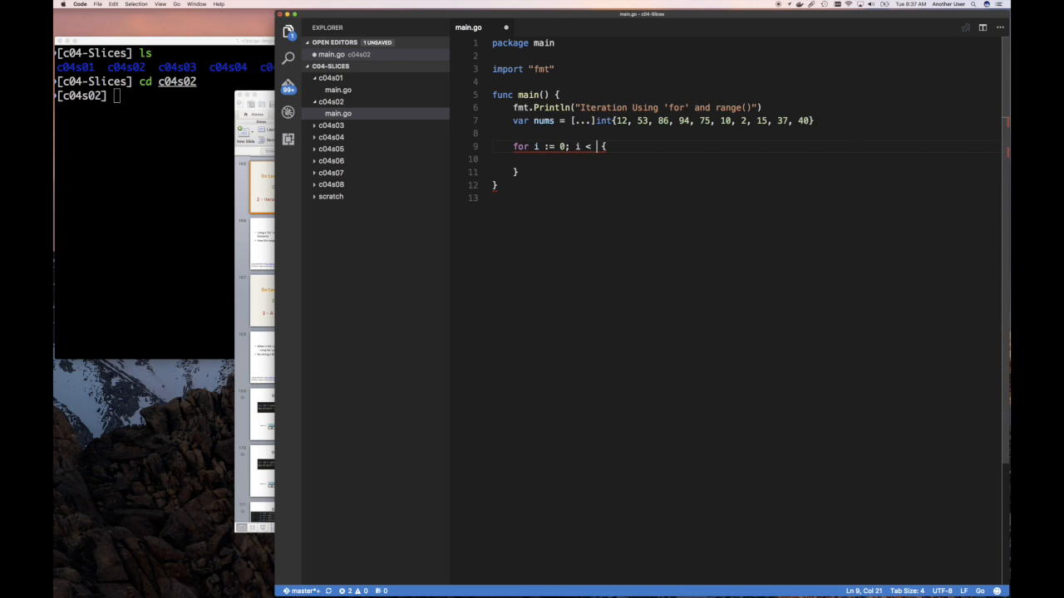
pyautogui.write('len(nums);')
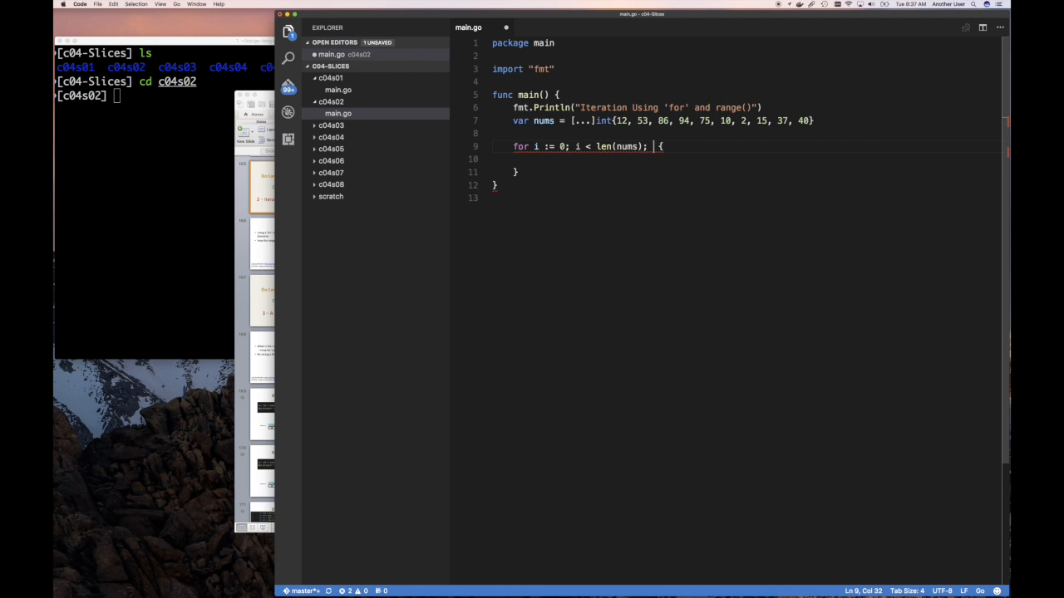
pyautogui.write('i++')
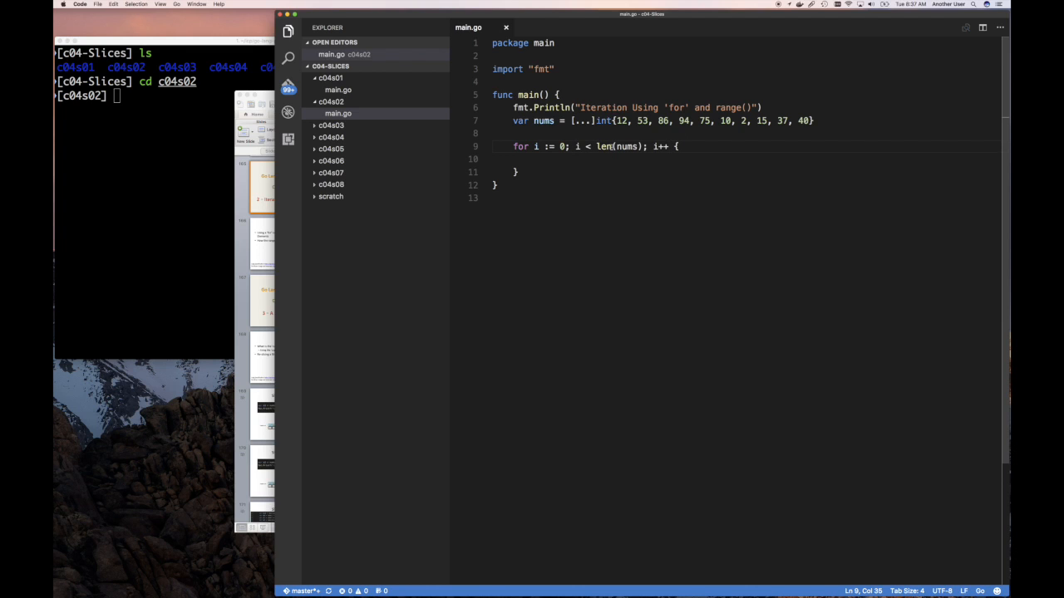
pyautogui.click(576, 160)
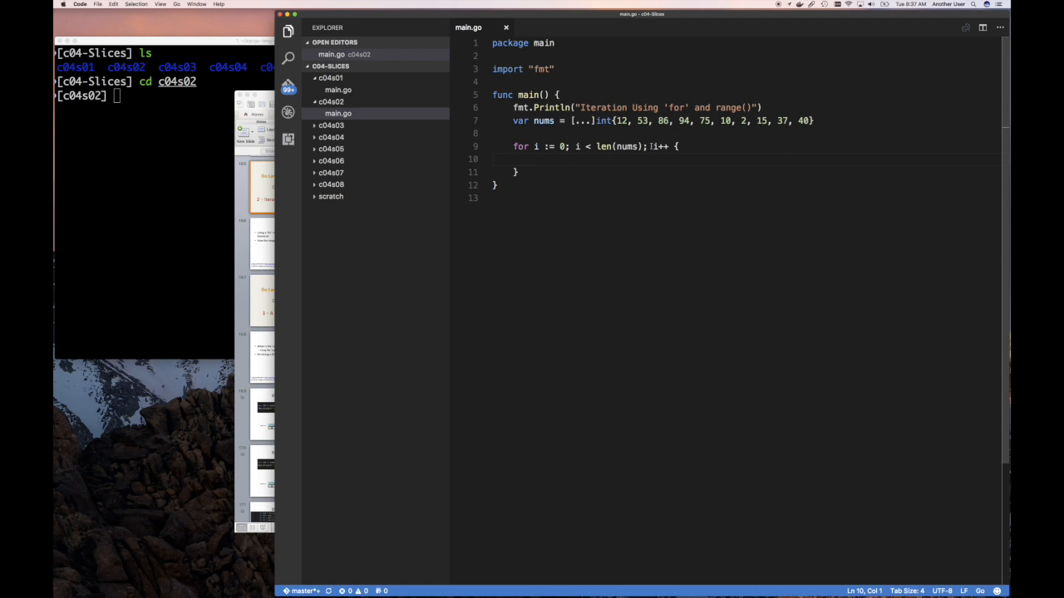
pyautogui.moveTo(658, 146)
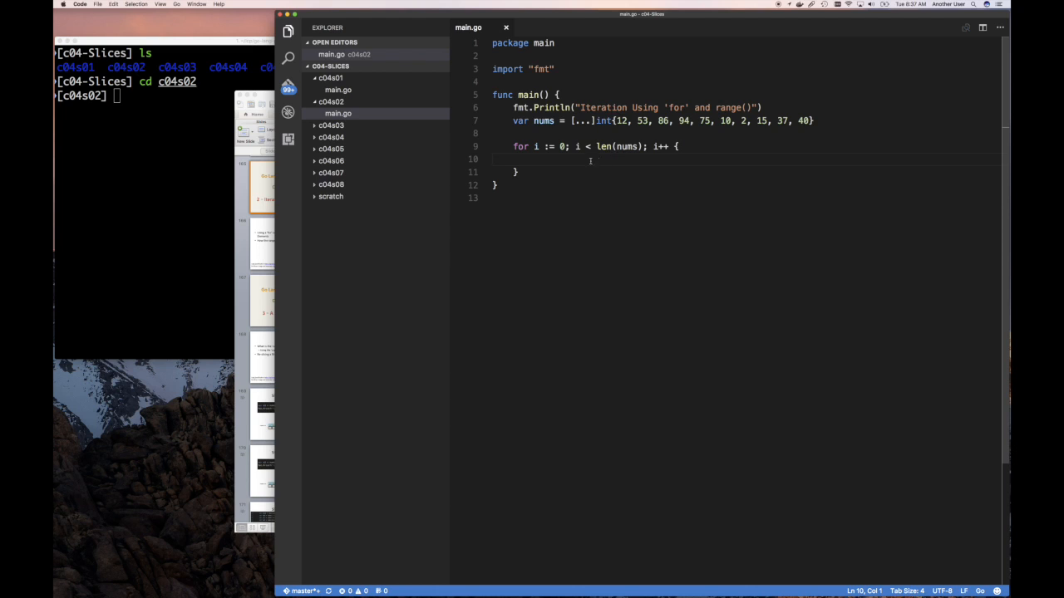
pyautogui.moveTo(606, 160)
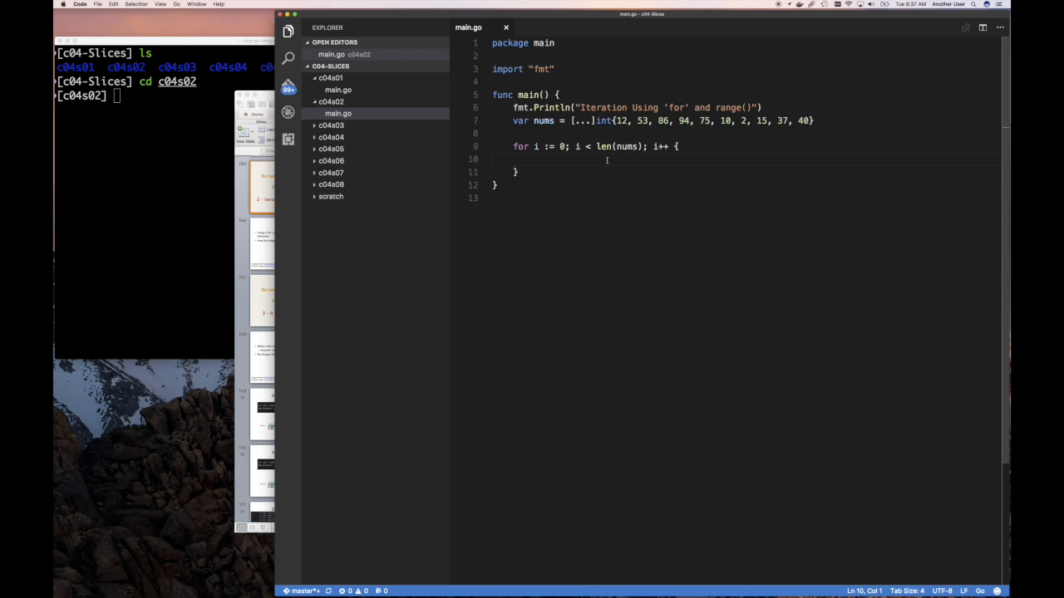
# - Inside the loop, print i, "=>" and nums[i], then save main.go
pyautogui.write('fmt.Print(')
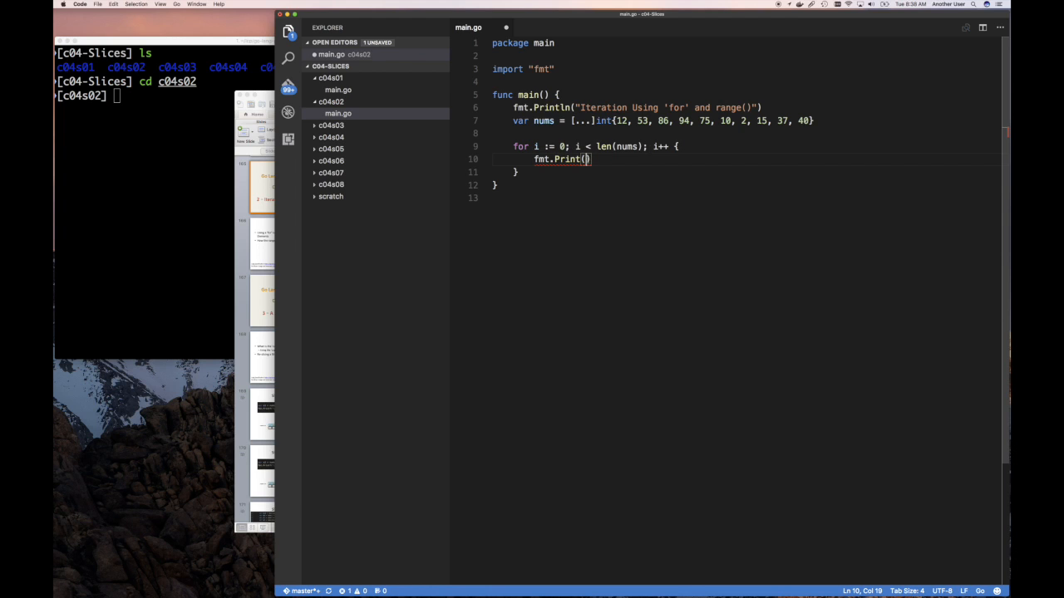
pyautogui.write('i, "=>')
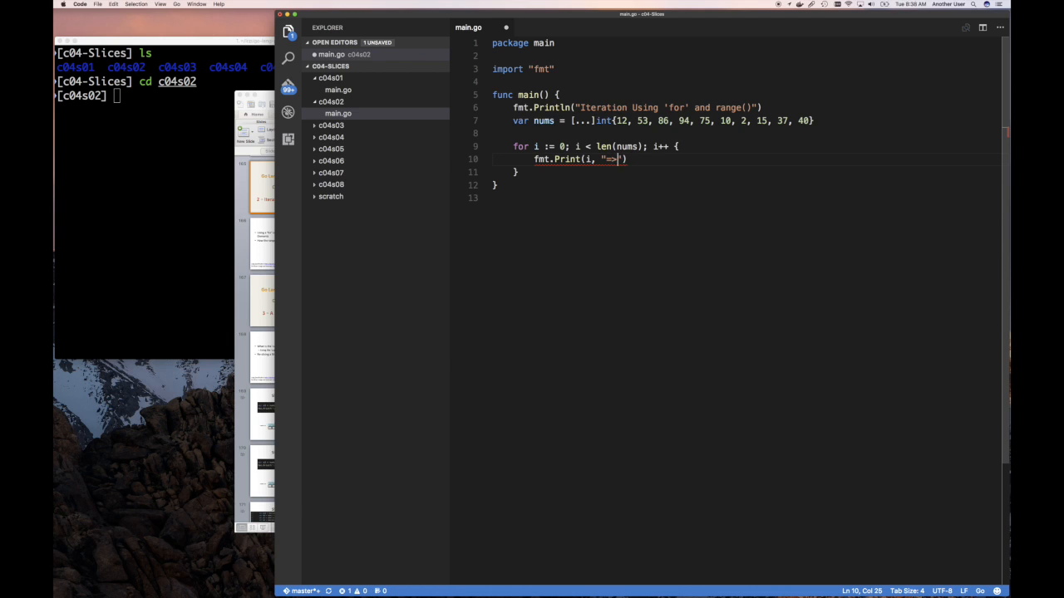
pyautogui.write(',')
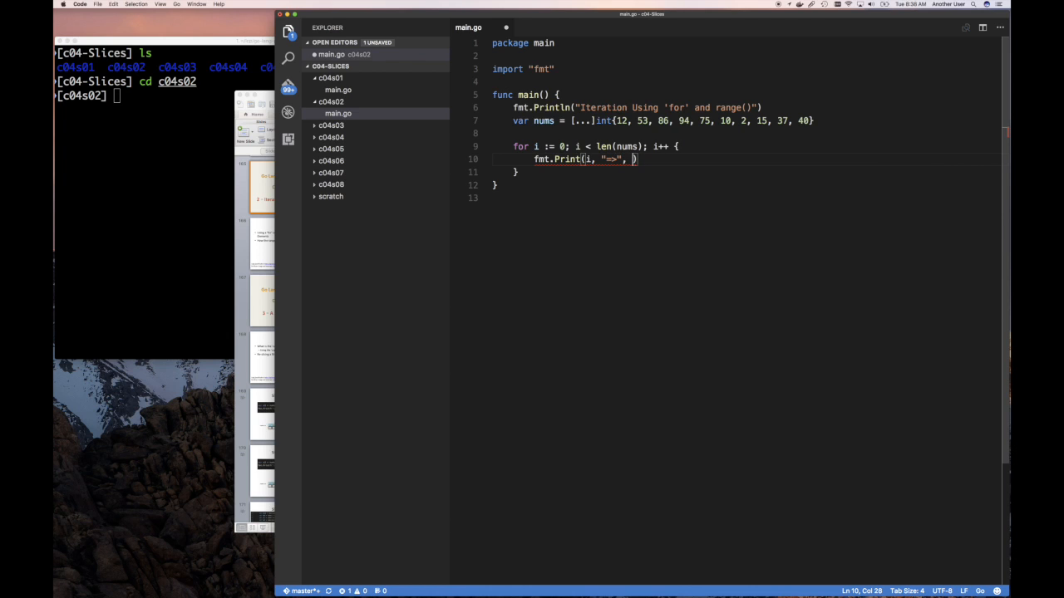
pyautogui.write('nums[i]')
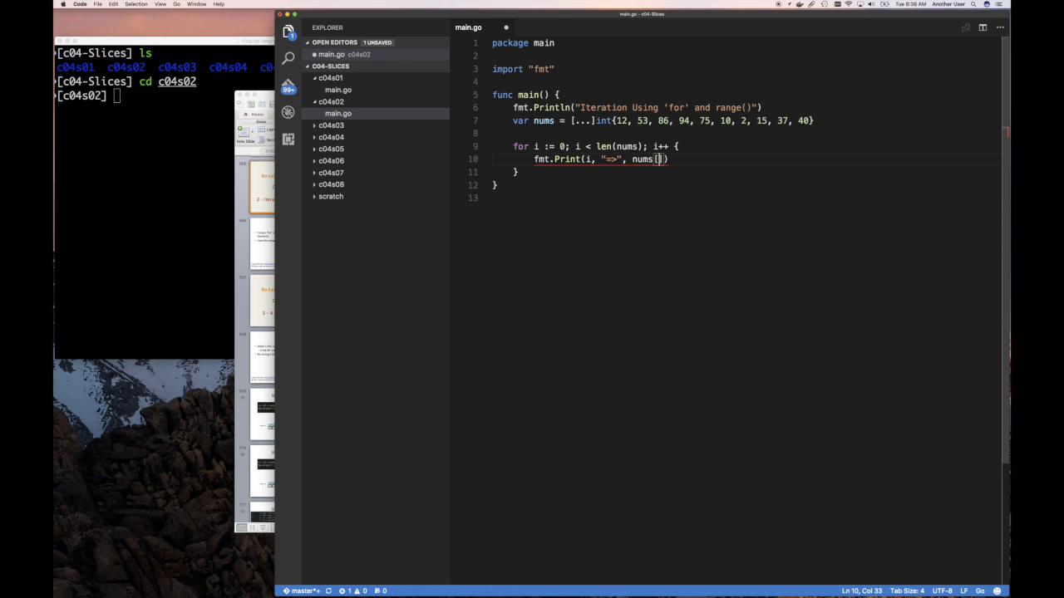
pyautogui.write('i')
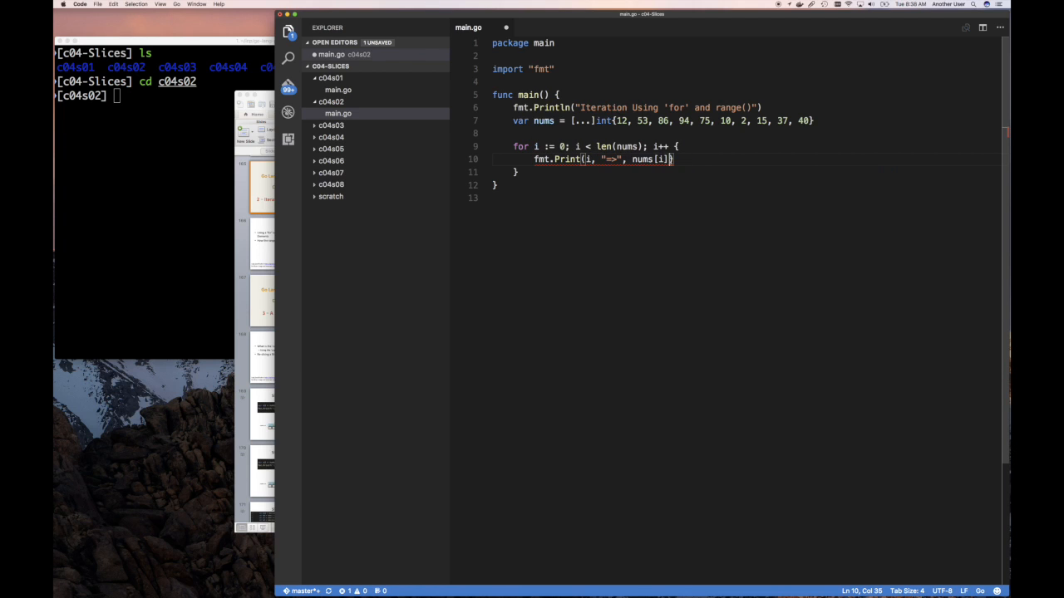
pyautogui.write(',')
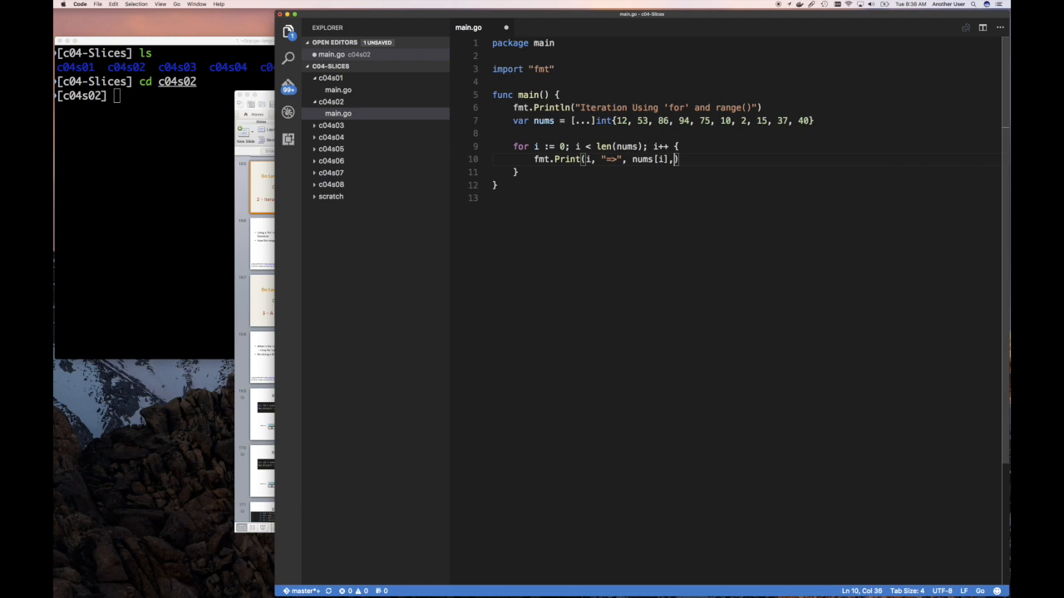
pyautogui.press('backspace')
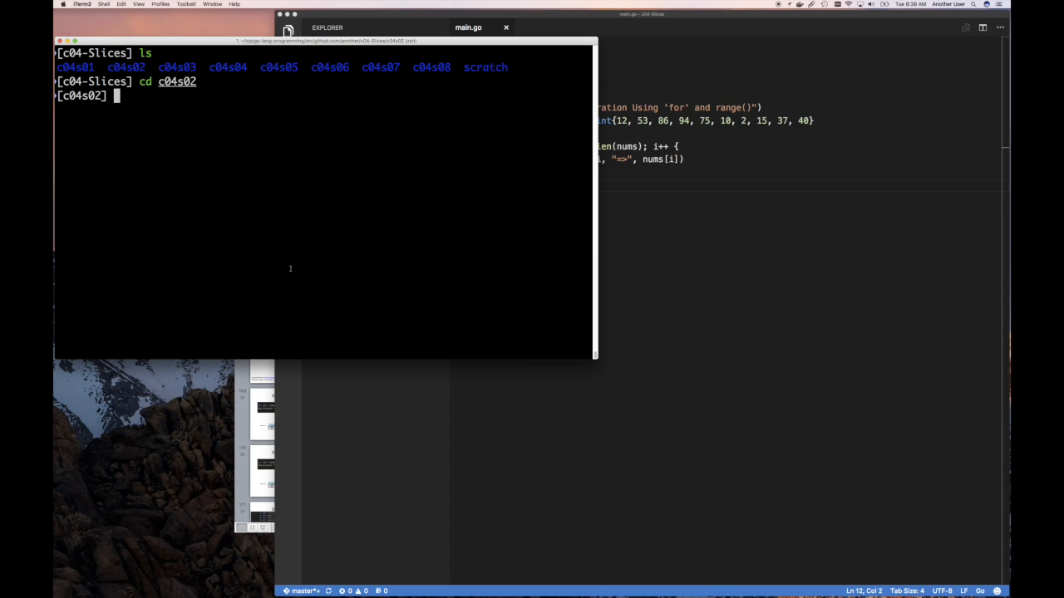
# - Run go run main.go in iTerm2, printing 0 => 12 through 9 => 40
pyautogui.write('go run ma')
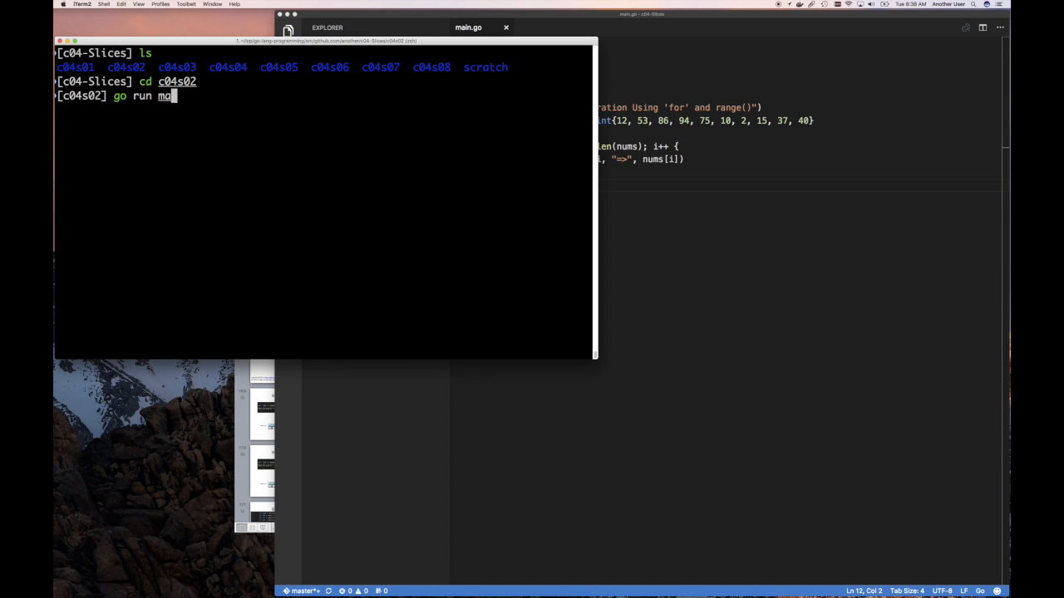
pyautogui.press('Return')
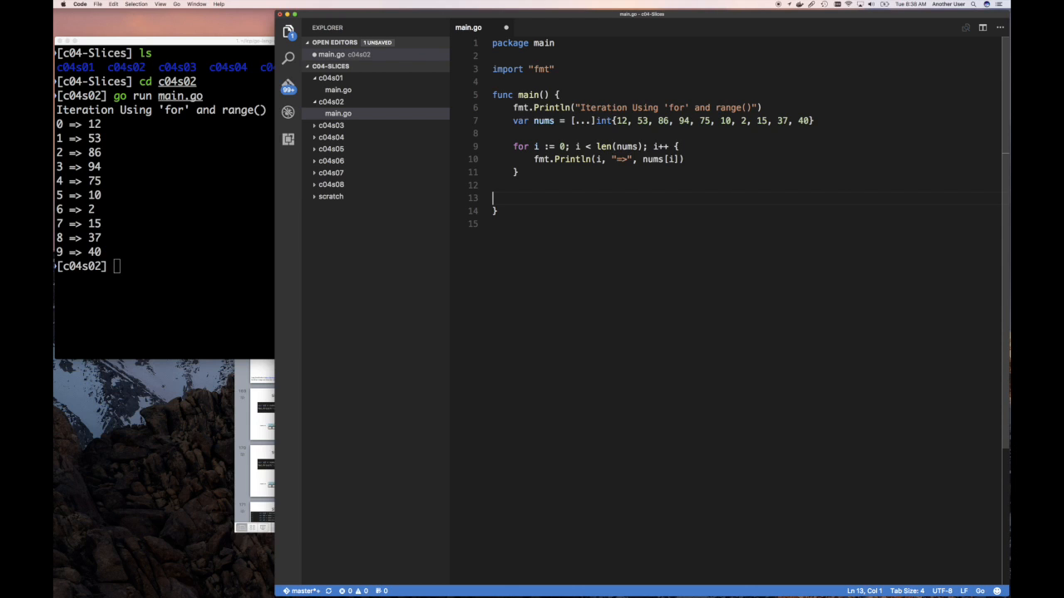
# - Add a for i, v := range nums loop that prints i, "=>" and v, then save
pyautogui.press('Backspace')
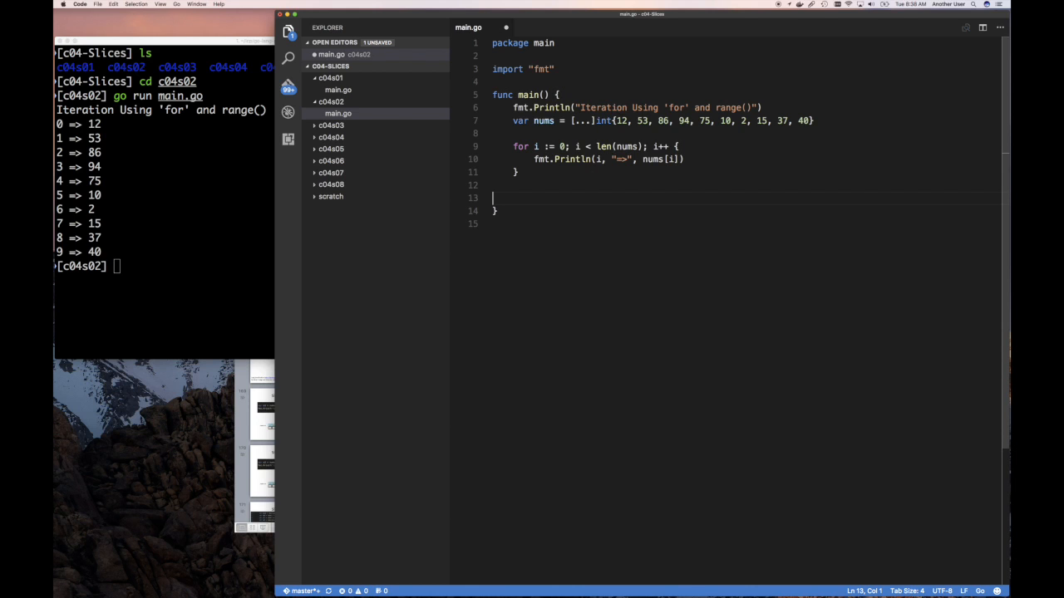
pyautogui.write('for')
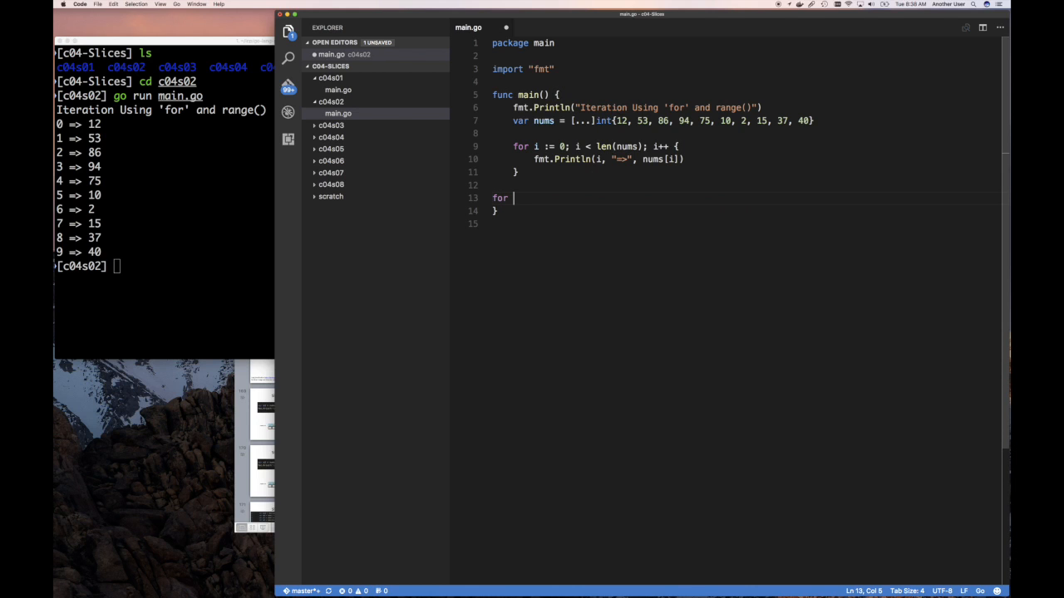
pyautogui.write('i,v :=')
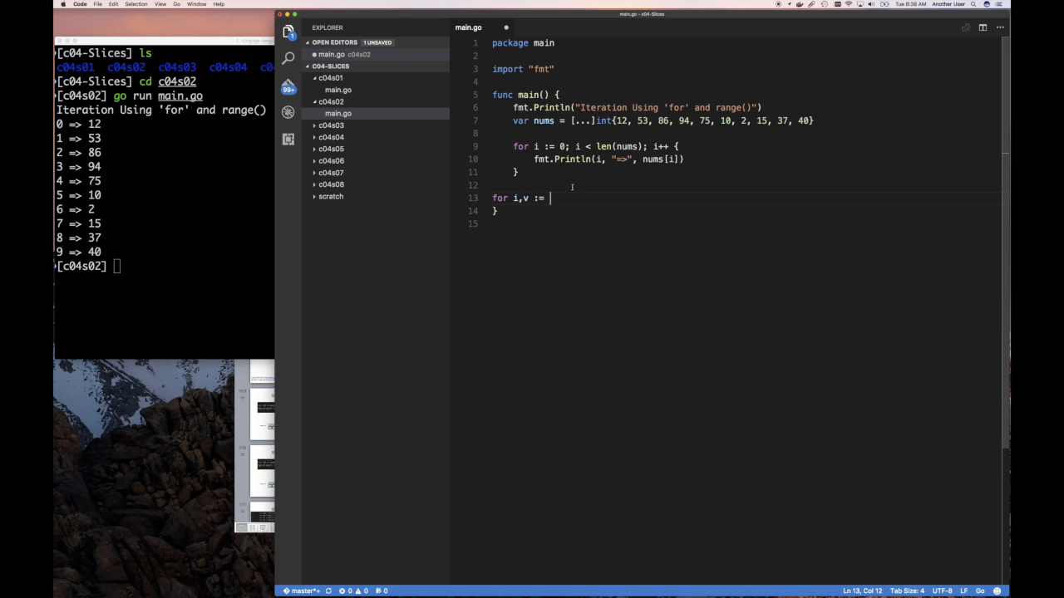
pyautogui.write('range')
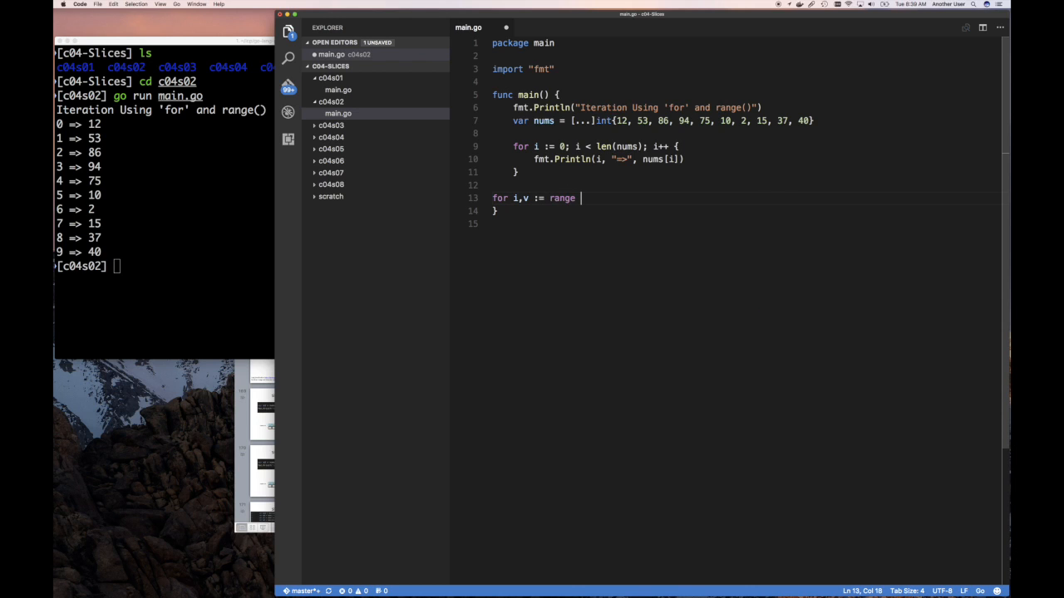
pyautogui.write('nums {')
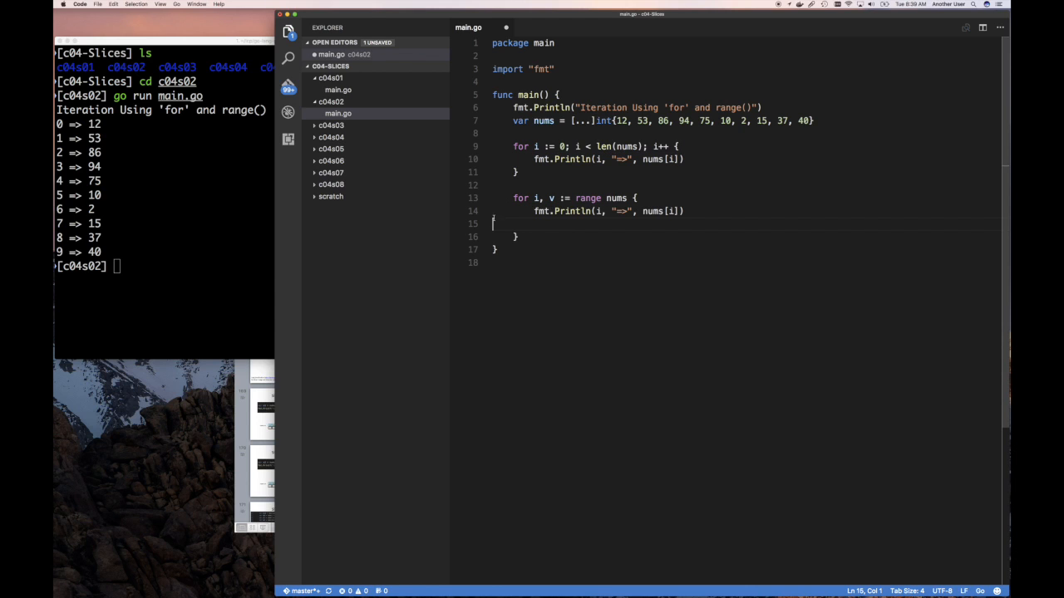
pyautogui.click(167, 266)
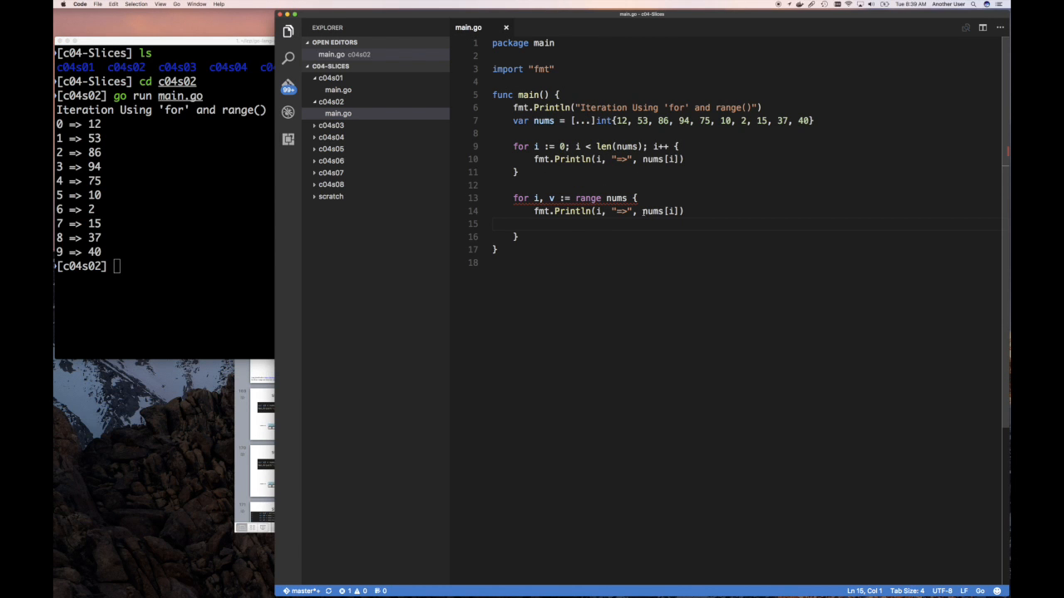
pyautogui.write('v')
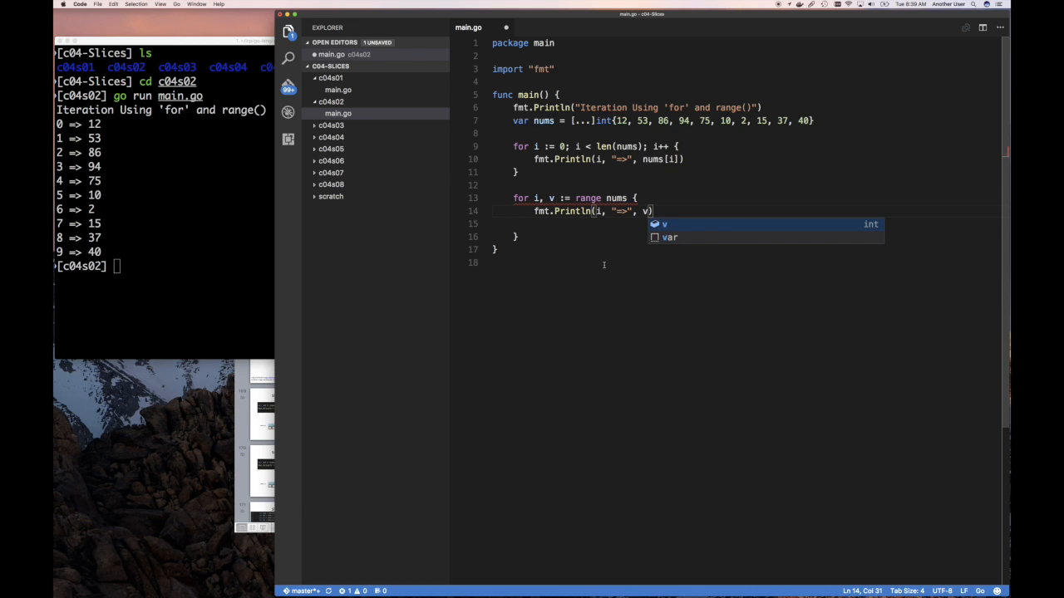
pyautogui.press('escape')
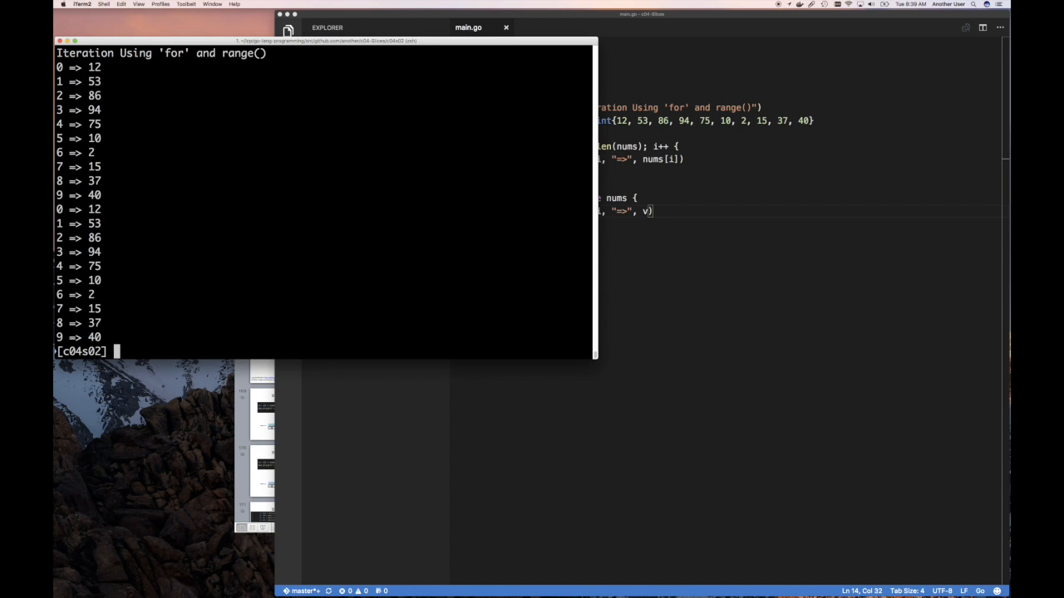
pyautogui.moveTo(653, 206)
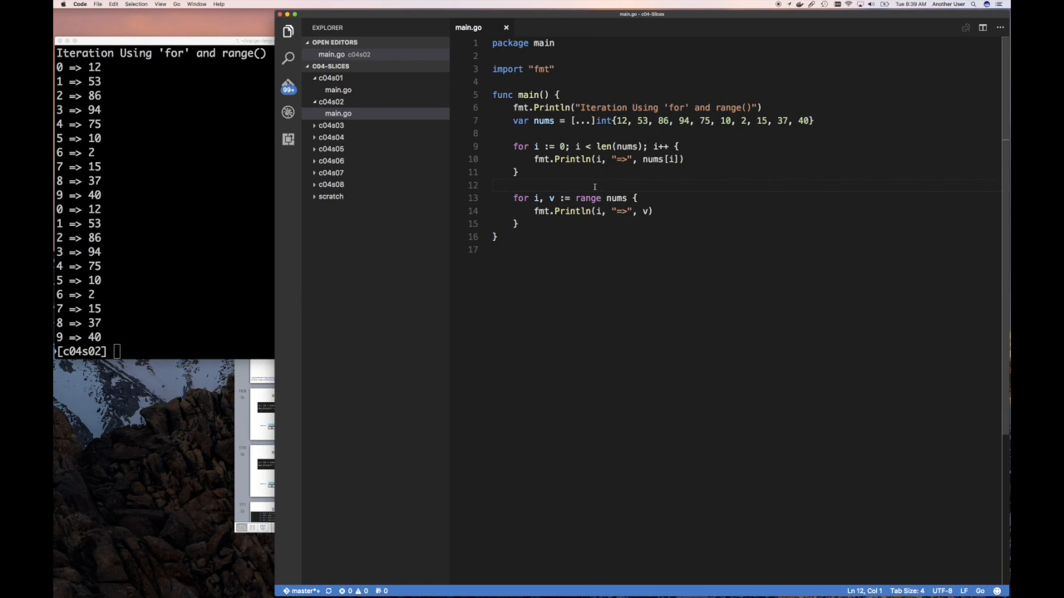
# - Add a fmt.Println separator between the loops with the row of dashes wrapped in quotes
pyautogui.write('fmt')
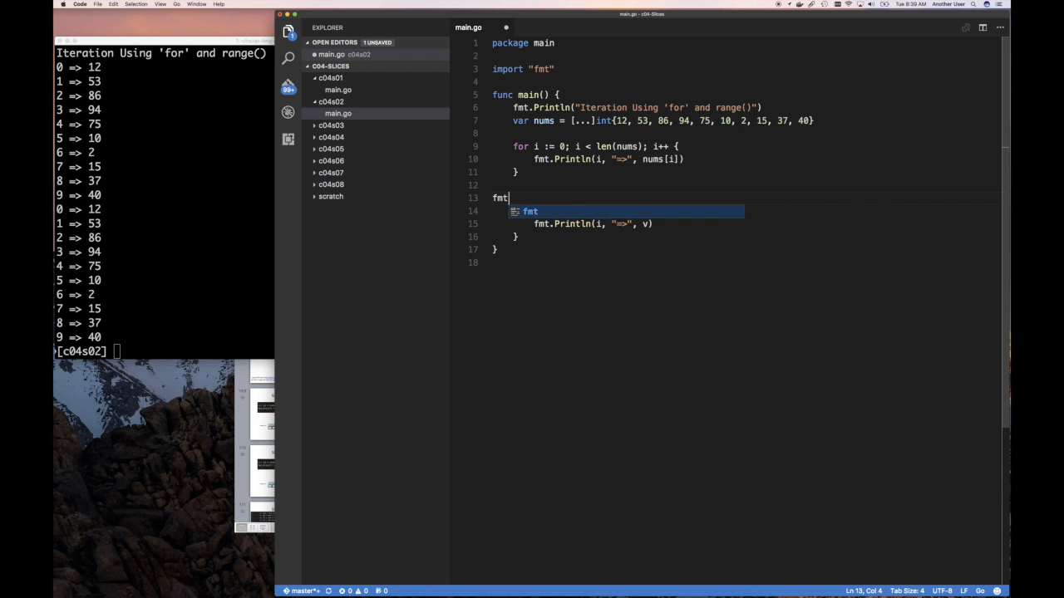
pyautogui.write('.Println(')
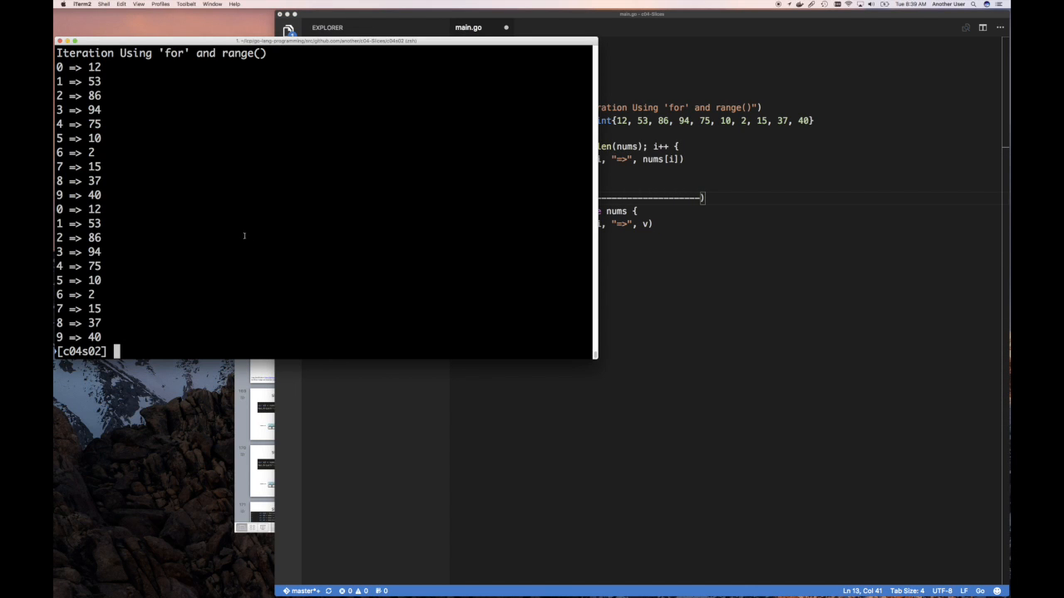
pyautogui.write('go run main.go')
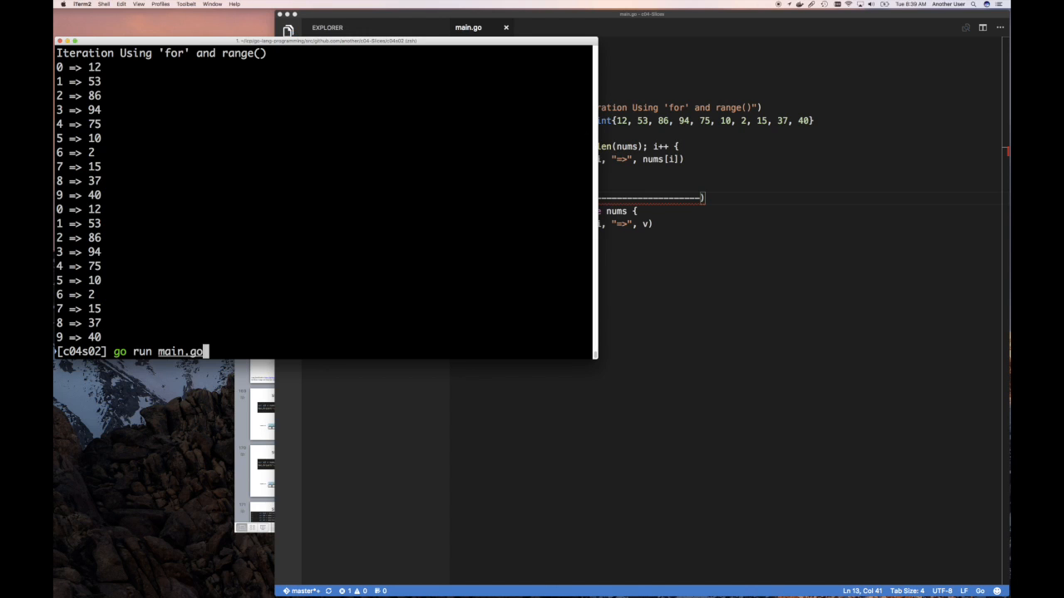
pyautogui.moveTo(579, 170)
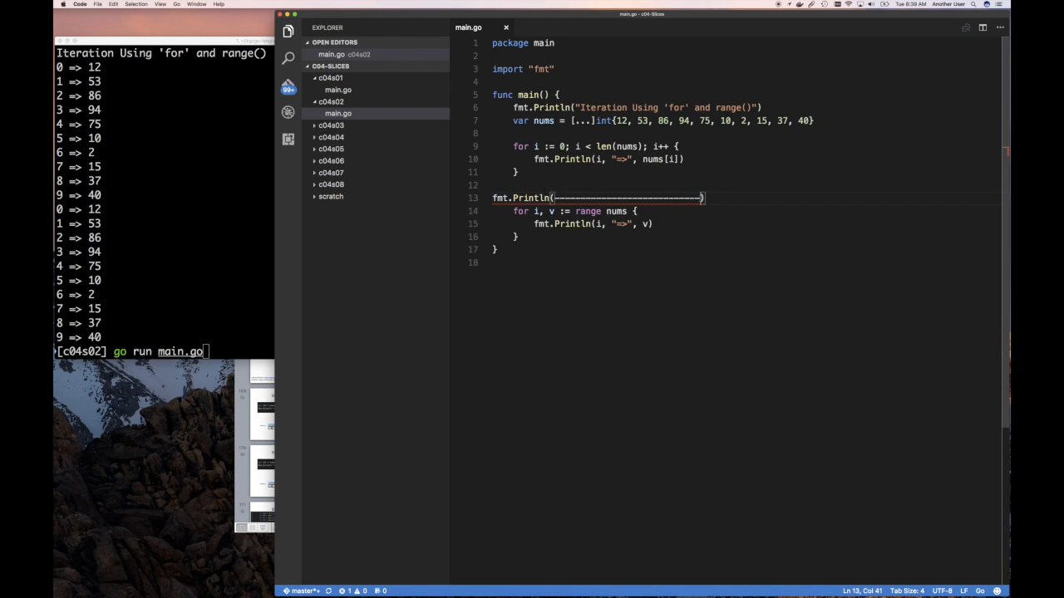
pyautogui.write('"')
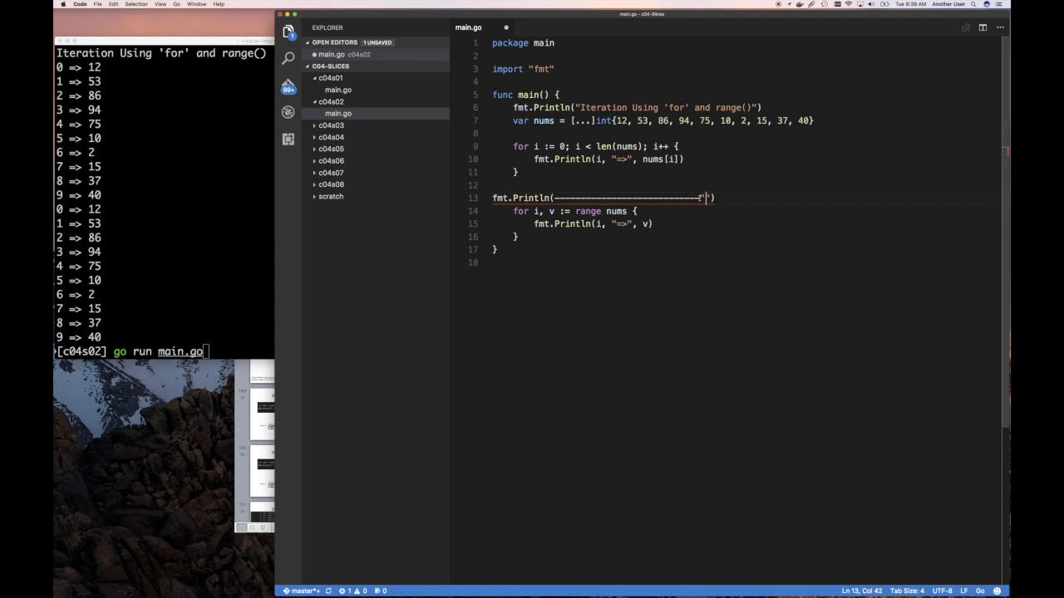
pyautogui.press('Backspace')
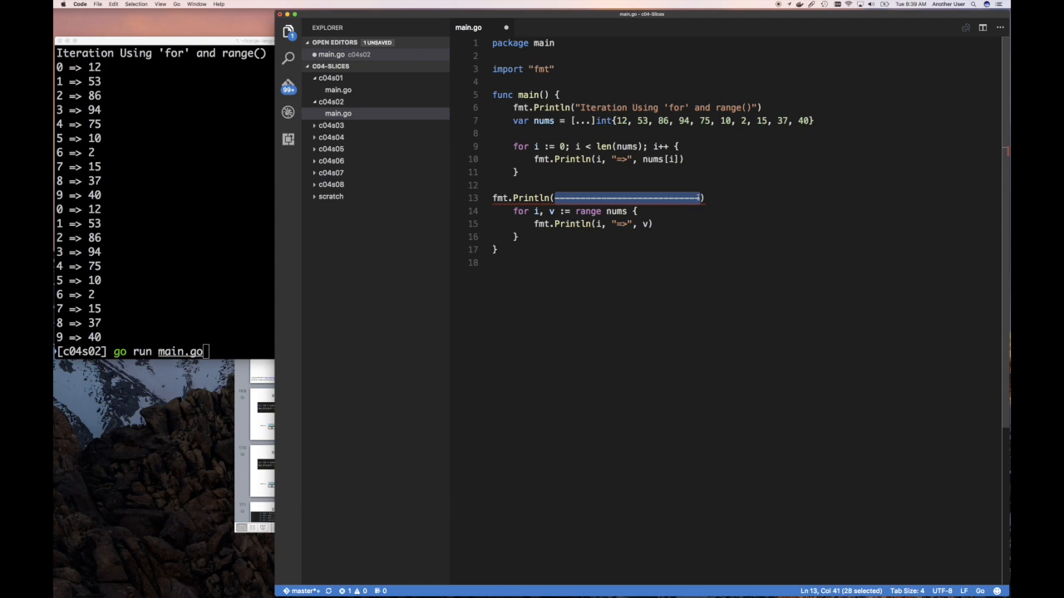
# - Run go run main.go from c04s02 in iTerm2 to show the separator
pyautogui.click(166, 191)
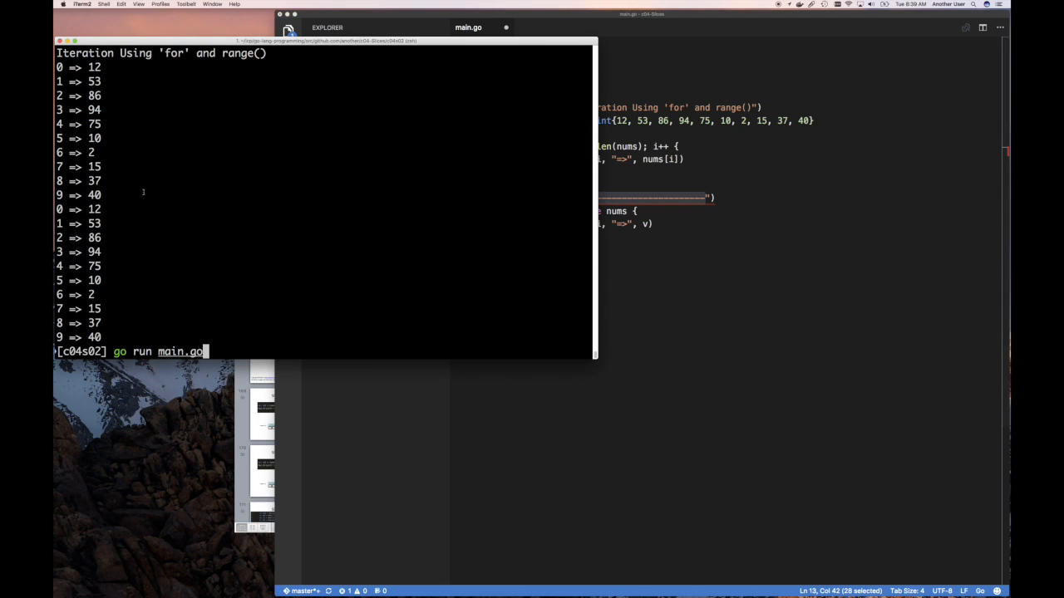
pyautogui.write('cd c04s02')
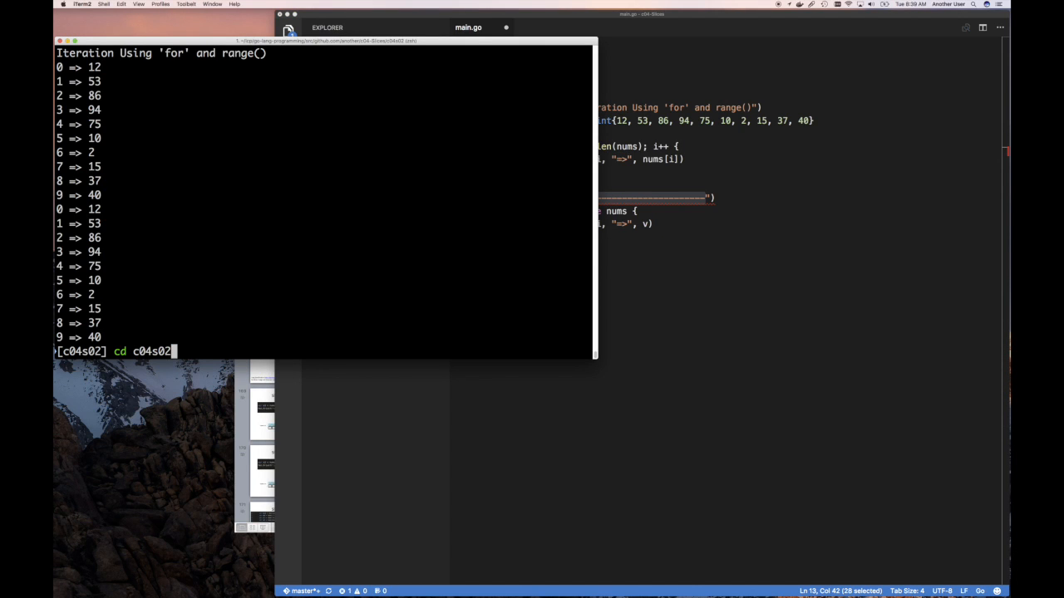
pyautogui.write('go run main.go')
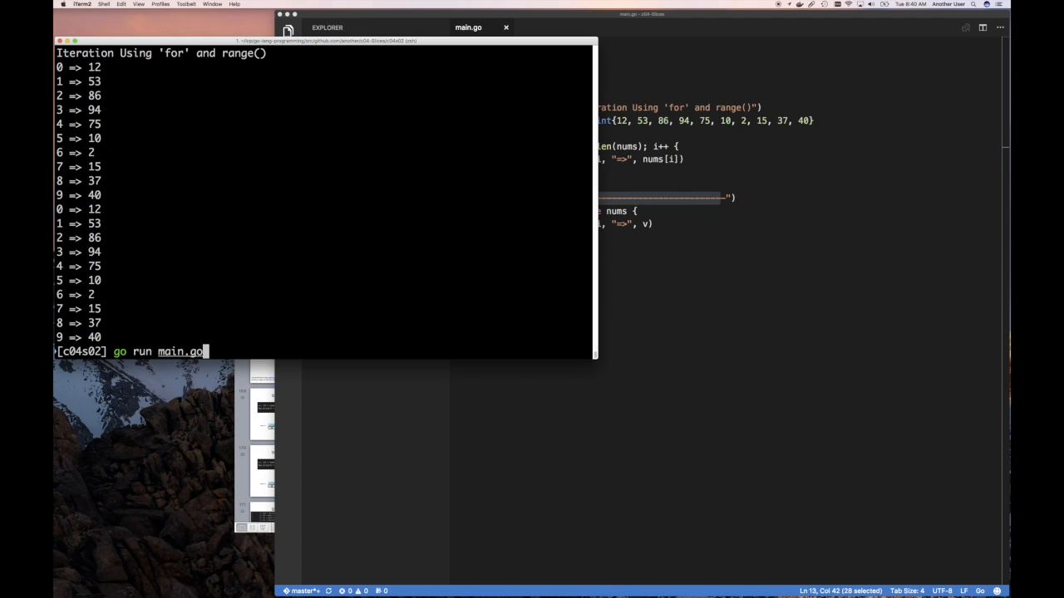
pyautogui.press('Return')
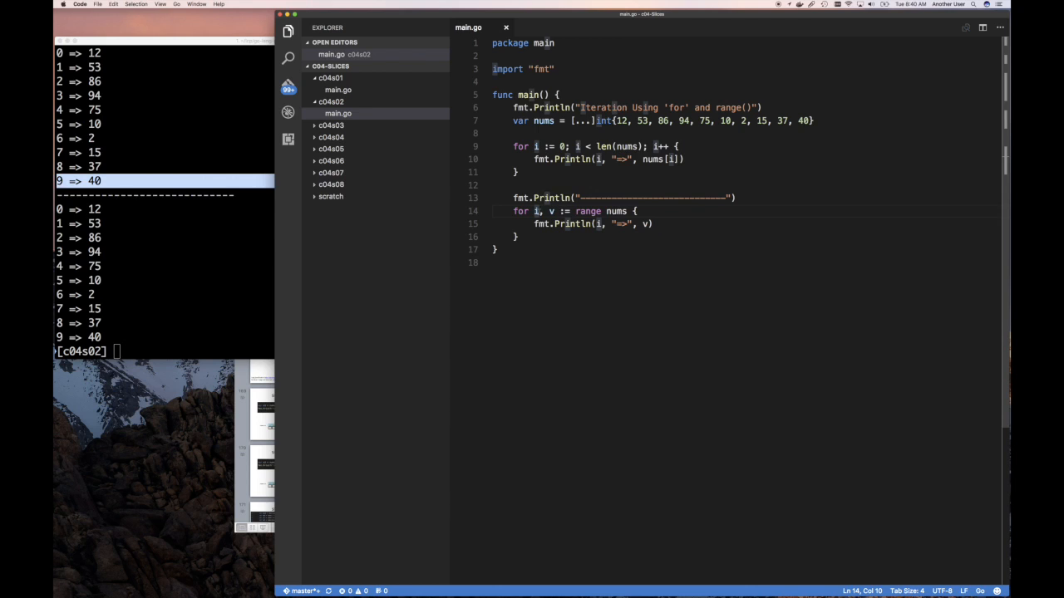
# - Make the range loop print only "=>" and v, and rerun go run main.go
pyautogui.write('_')
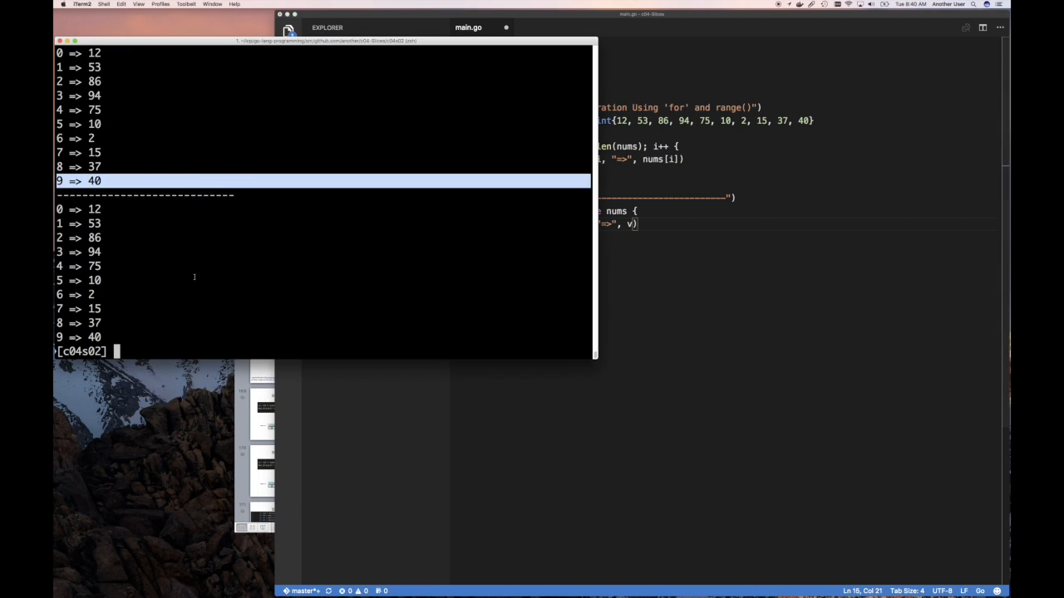
pyautogui.write('go run main.go')
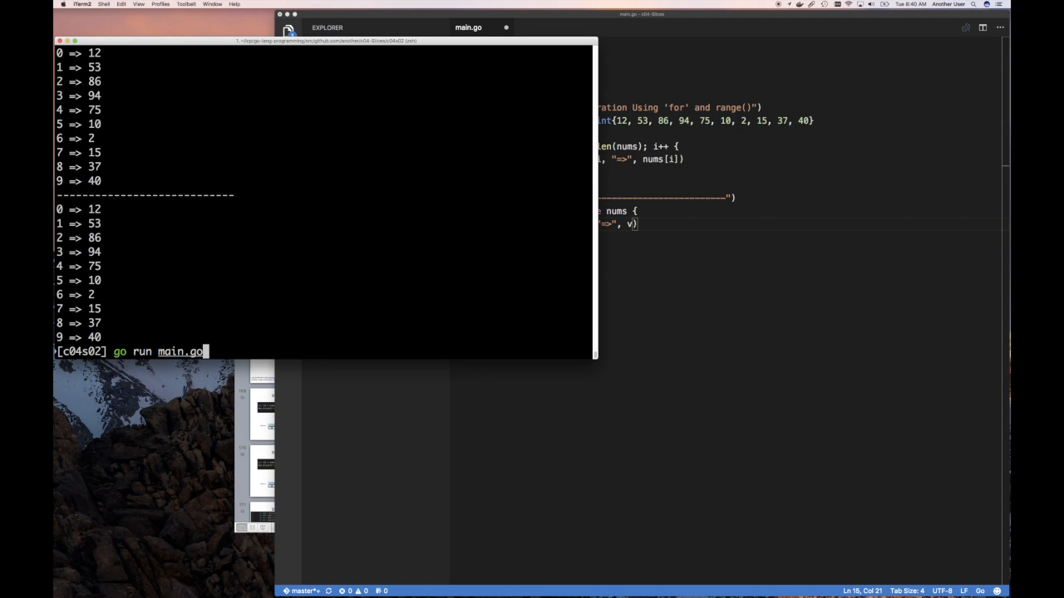
pyautogui.press('Return')
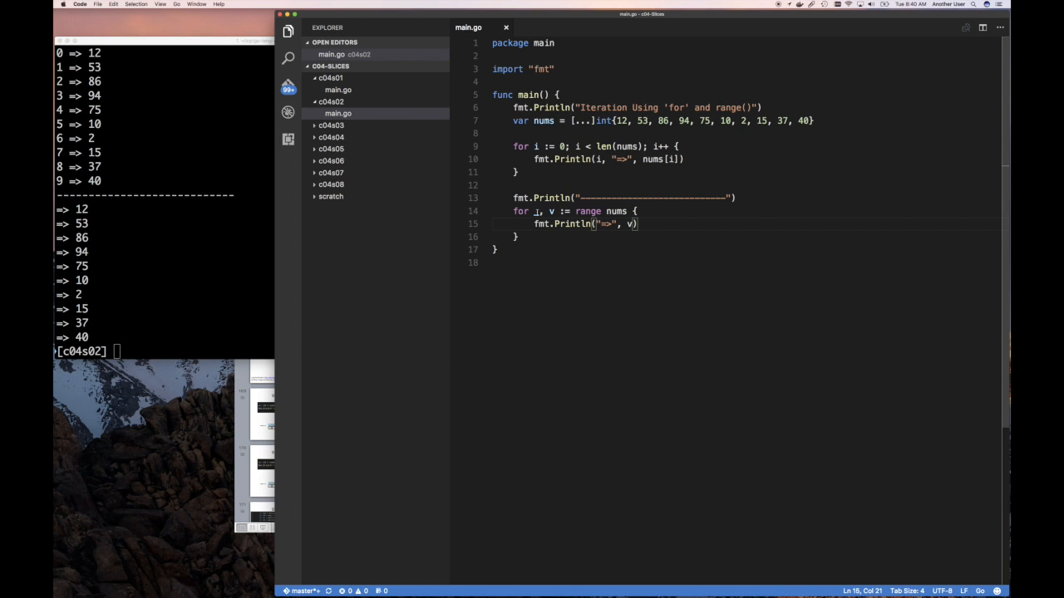
pyautogui.write('i')
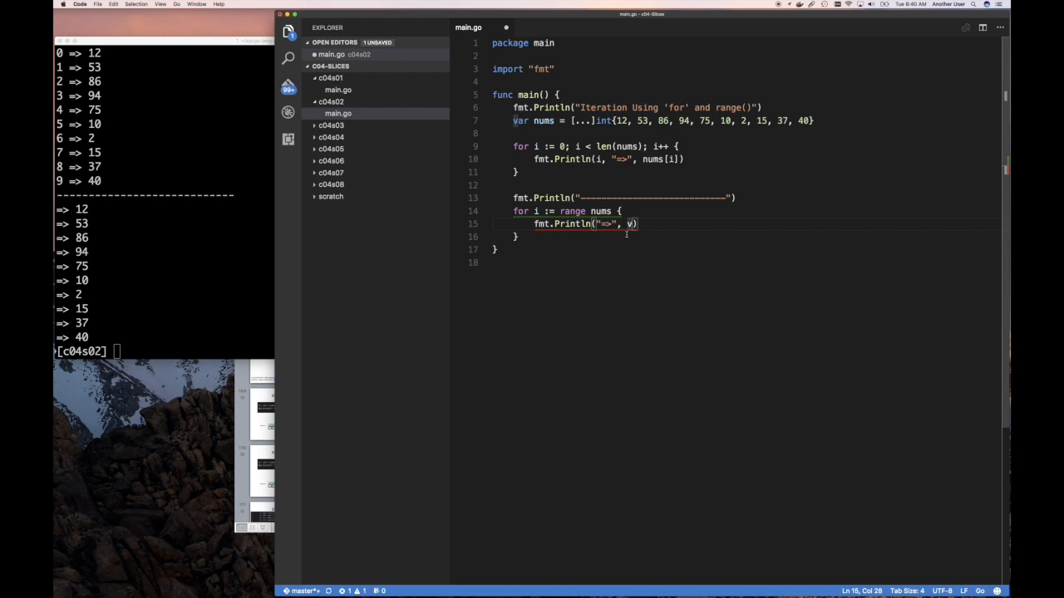
# - Print only indexes 0–9 from the range loop, run it, then restore _, v
pyautogui.press('backspace')
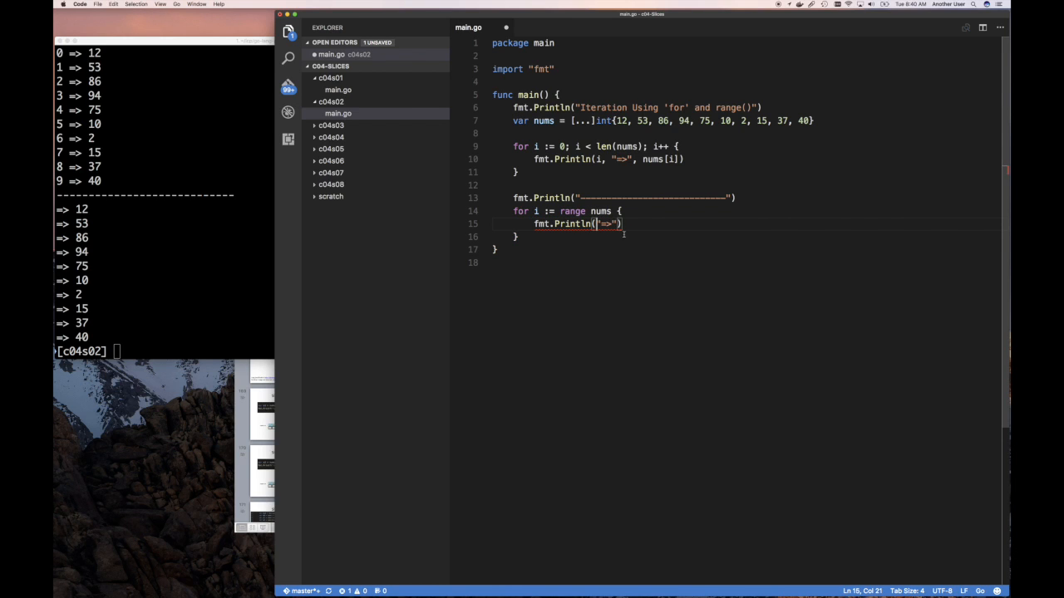
pyautogui.write('i,')
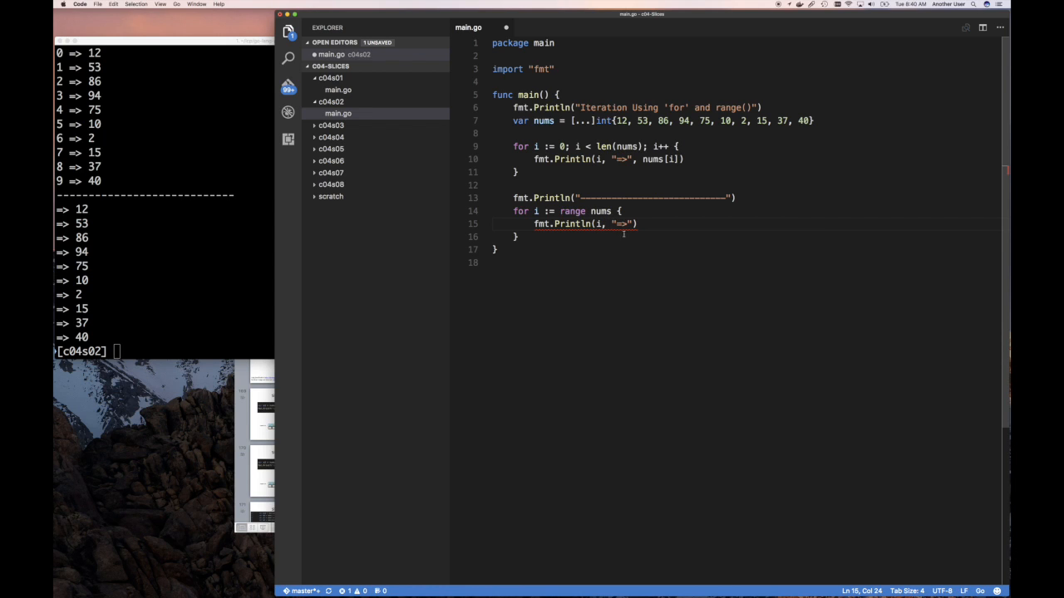
pyautogui.moveTo(376, 243)
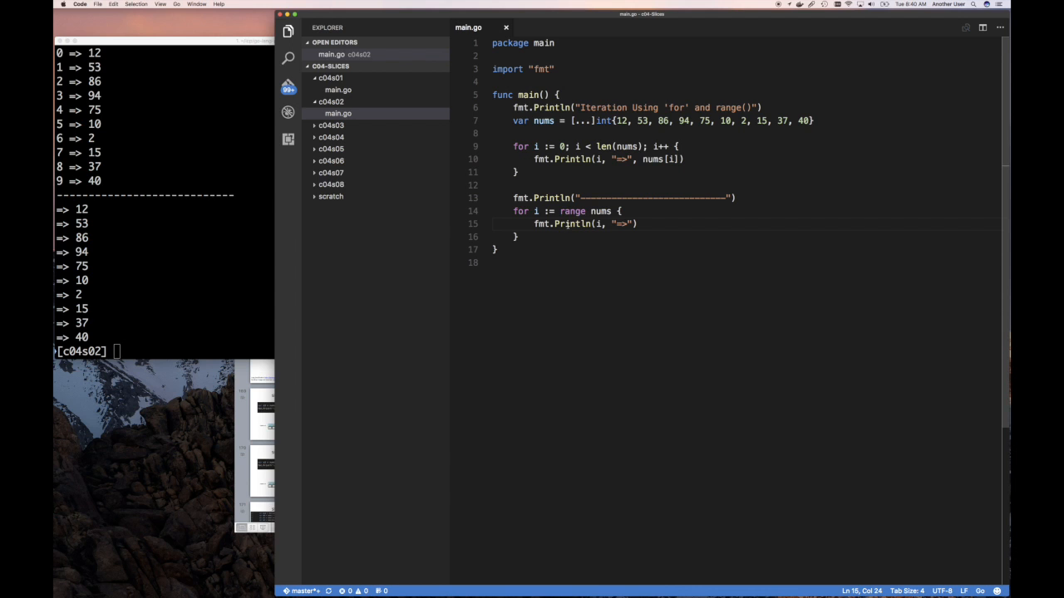
pyautogui.click(166, 208)
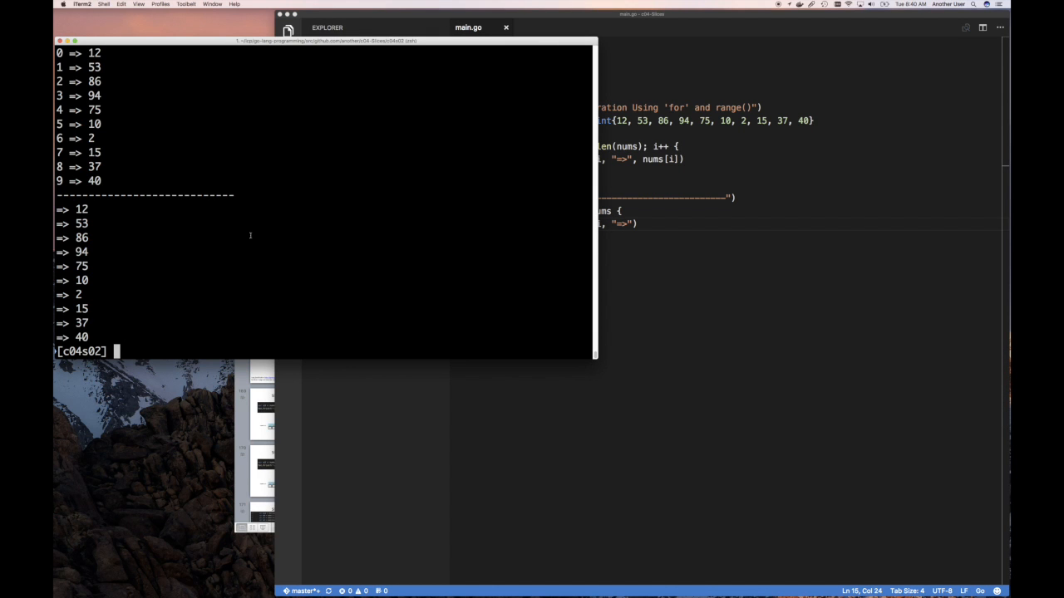
pyautogui.write('go run main.go')
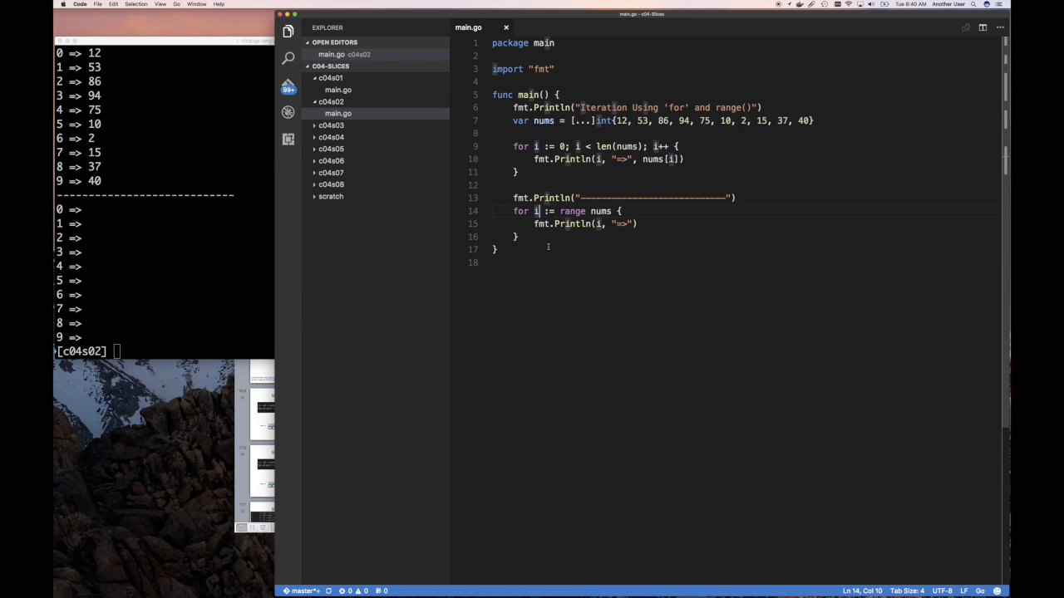
pyautogui.write(', v')
pyautogui.click(747, 224)
pyautogui.write(', ')
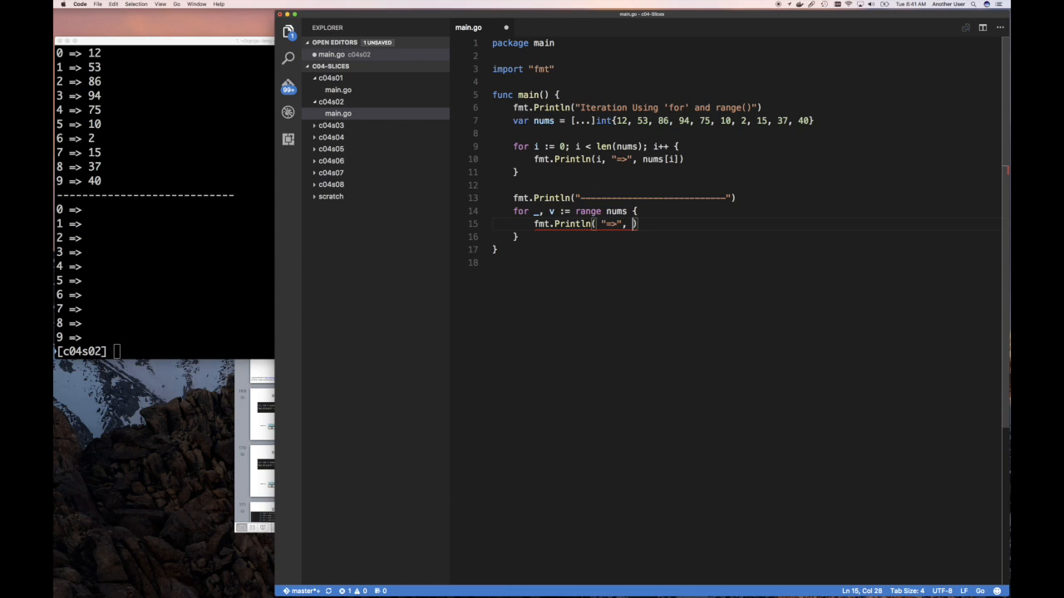
# - Print "=>" and v in the range loop, then run go run main.go in iTerm2
pyautogui.write('v')
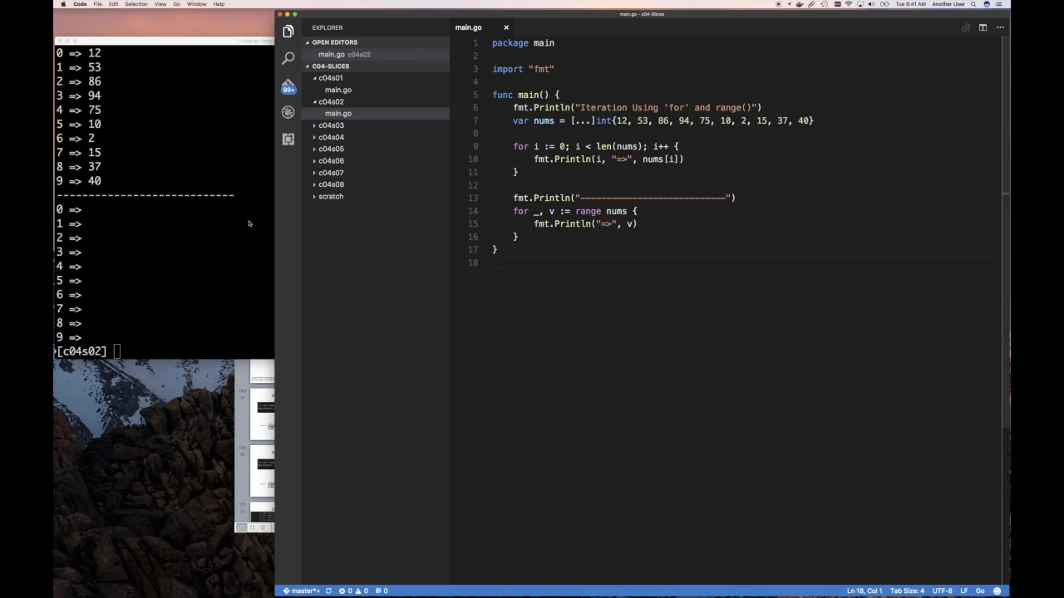
pyautogui.write('go run main.go')
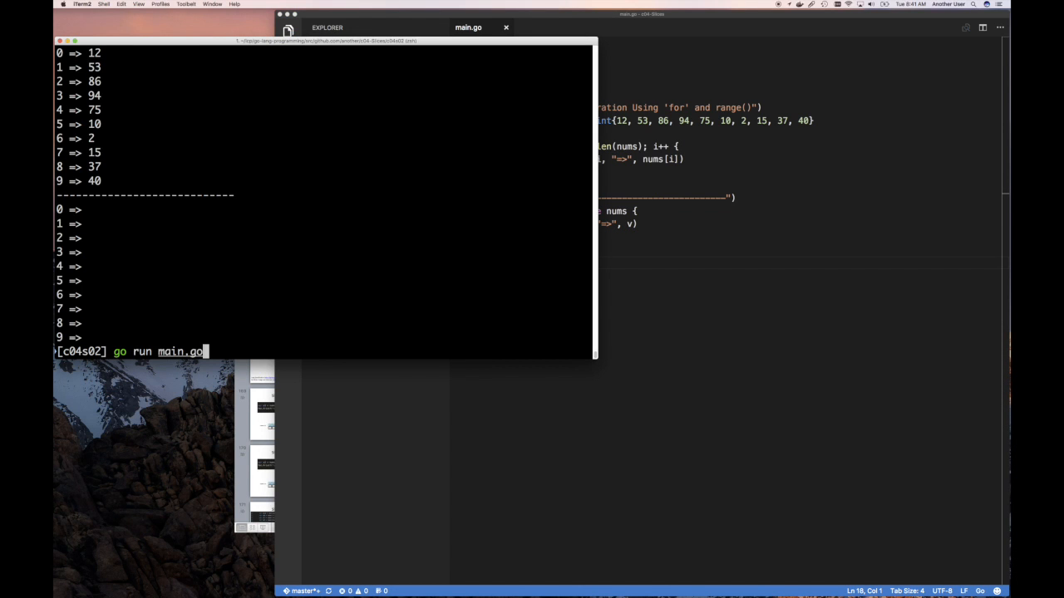
pyautogui.press('Return')
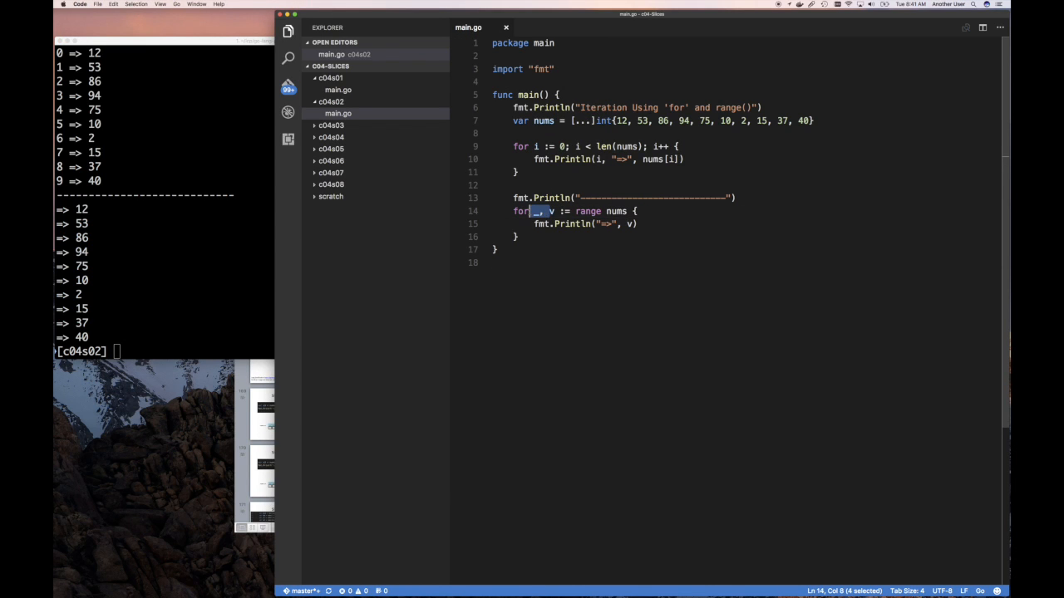
pyautogui.moveTo(572, 248)
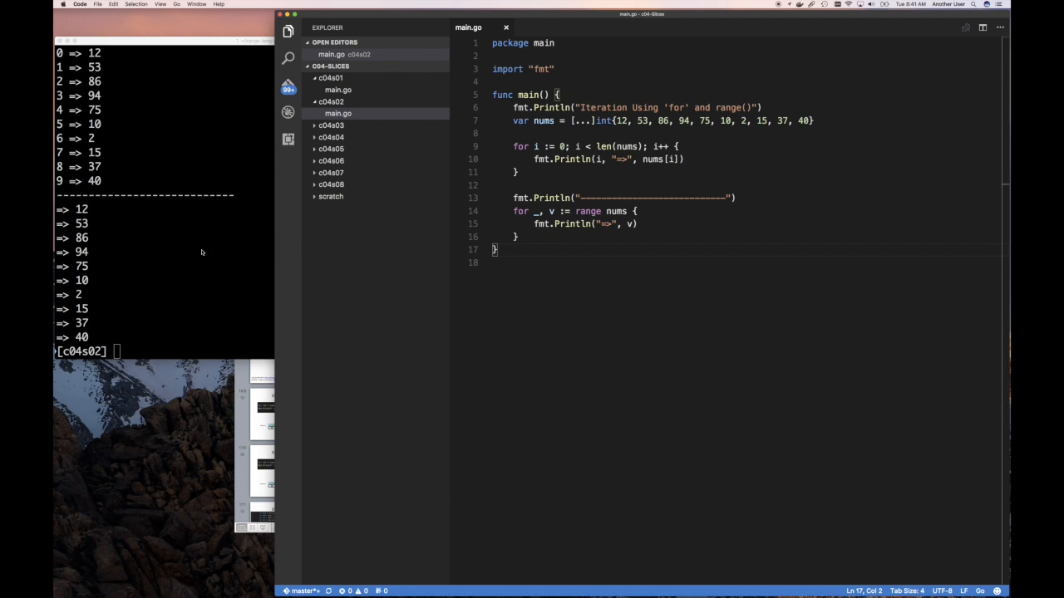
pyautogui.moveTo(704, 137)
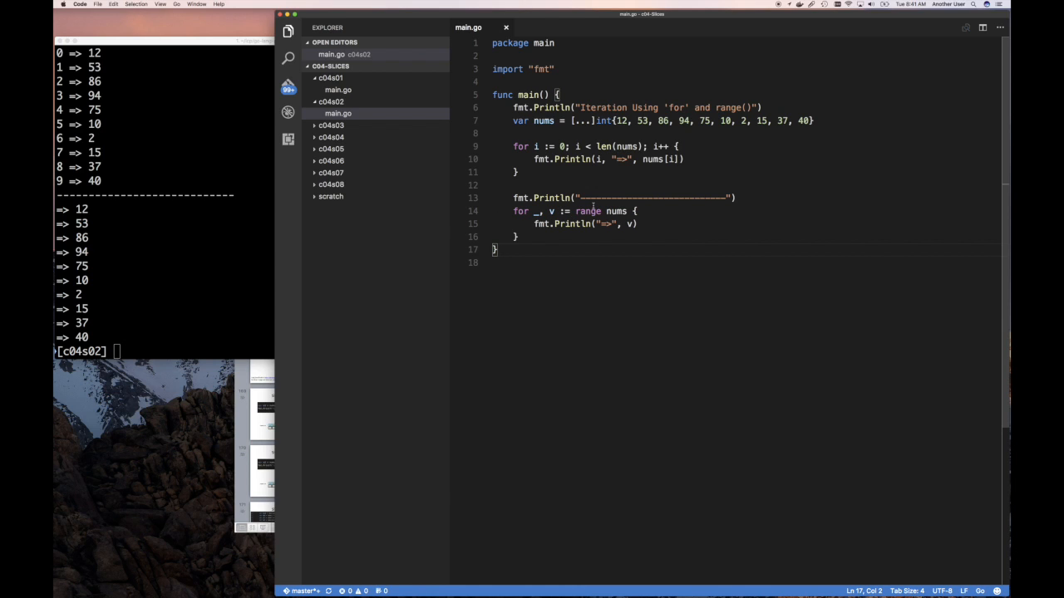
pyautogui.moveTo(618, 211)
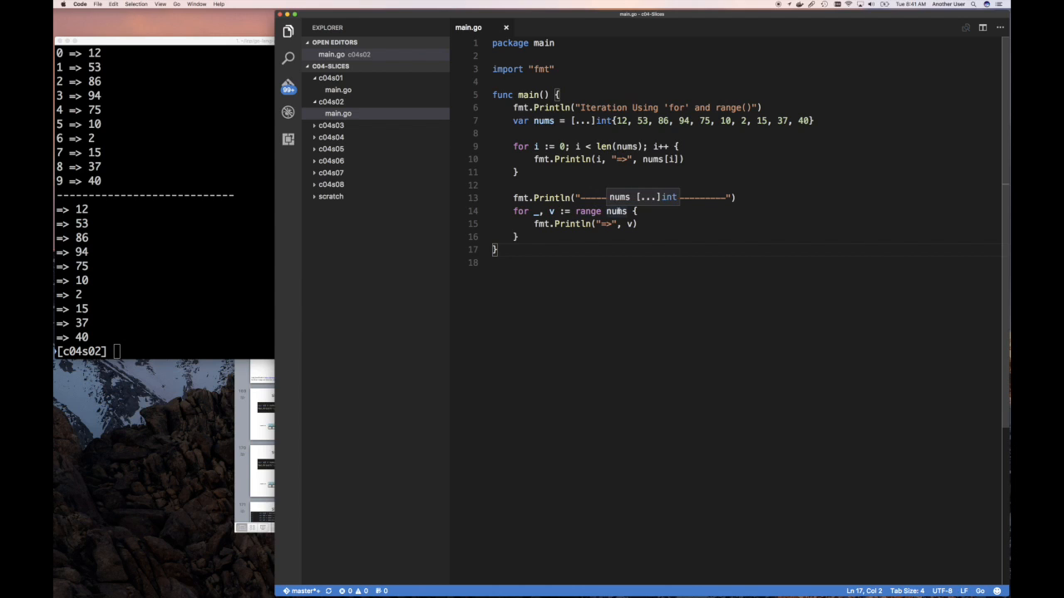